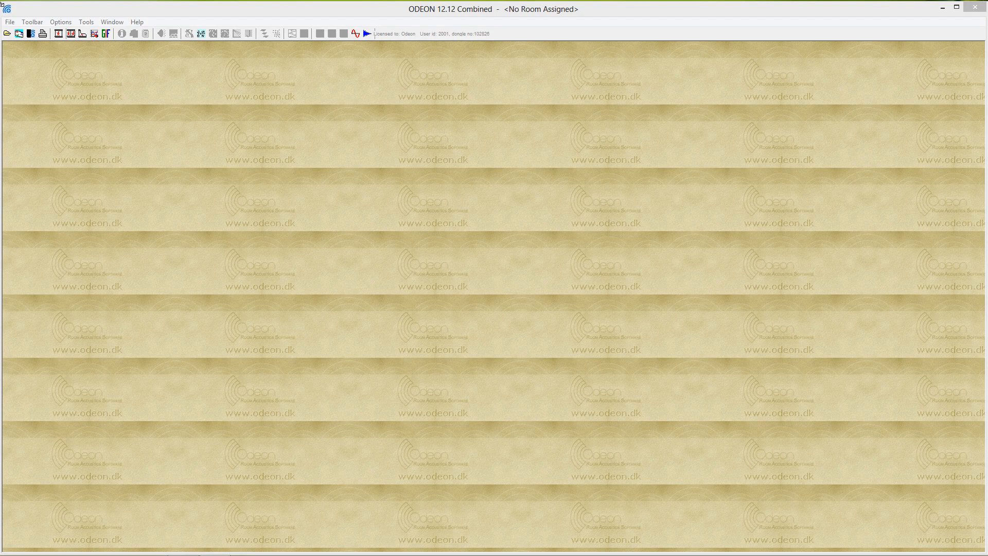
mouse_move(9, 25)
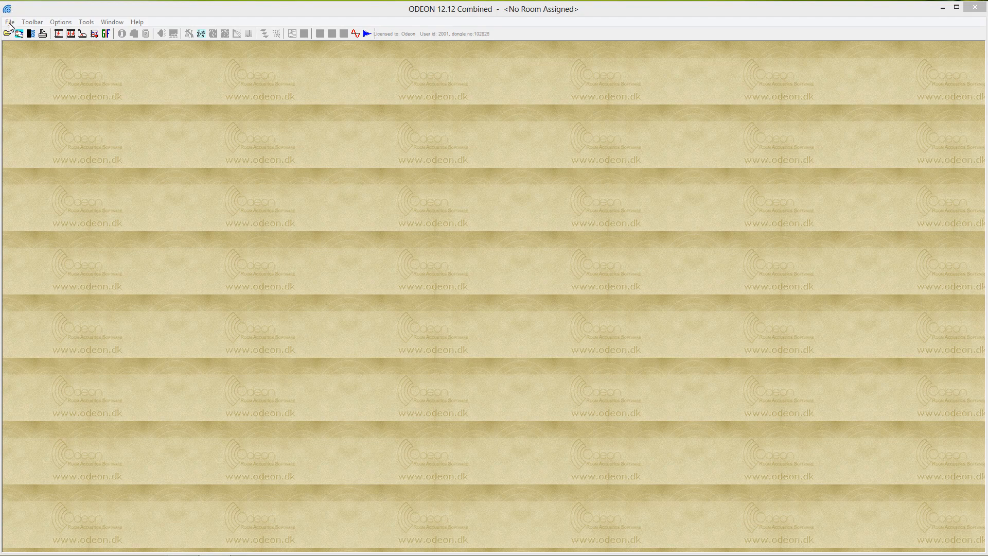
Step: Show the File menu with the room and import commands
left_click(9, 21)
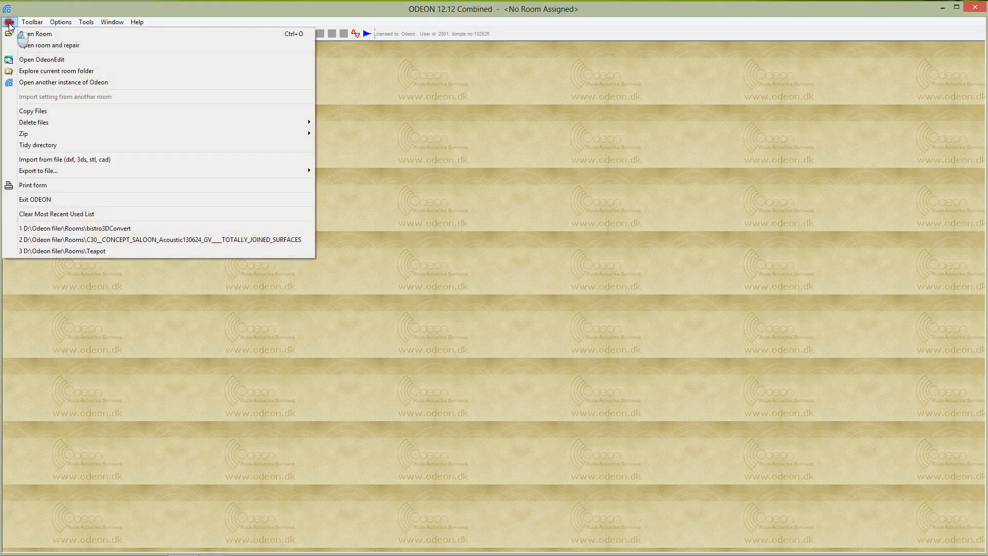
mouse_move(63, 159)
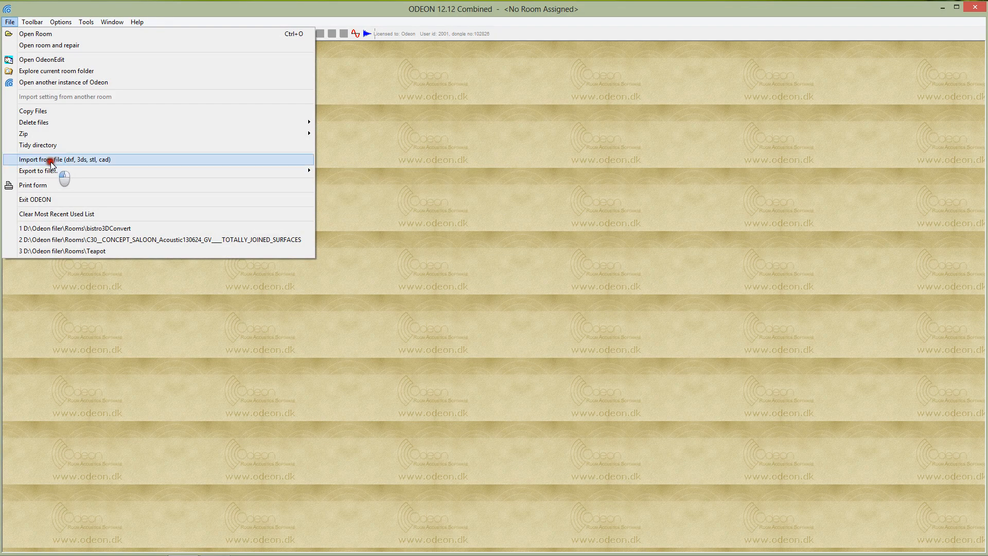
mouse_move(60, 161)
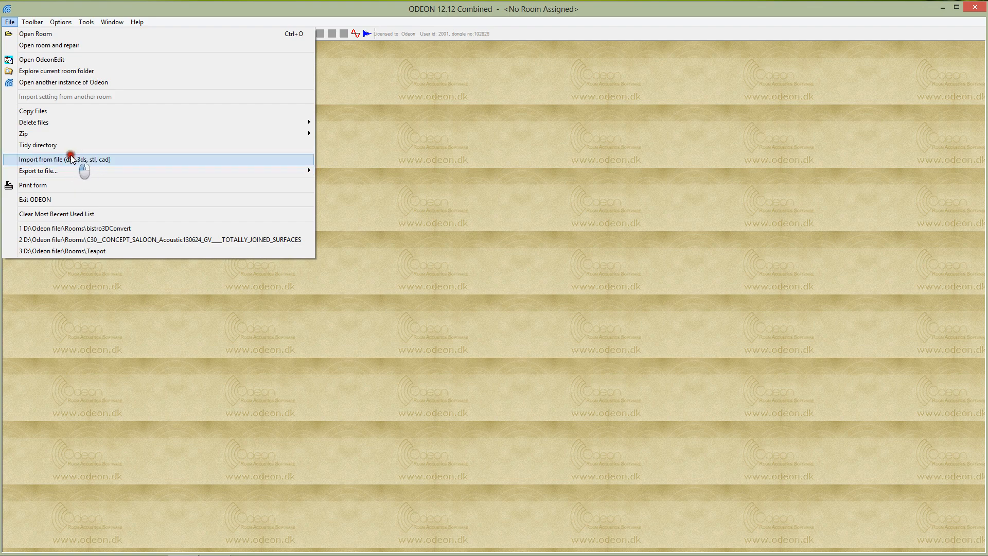
mouse_move(74, 162)
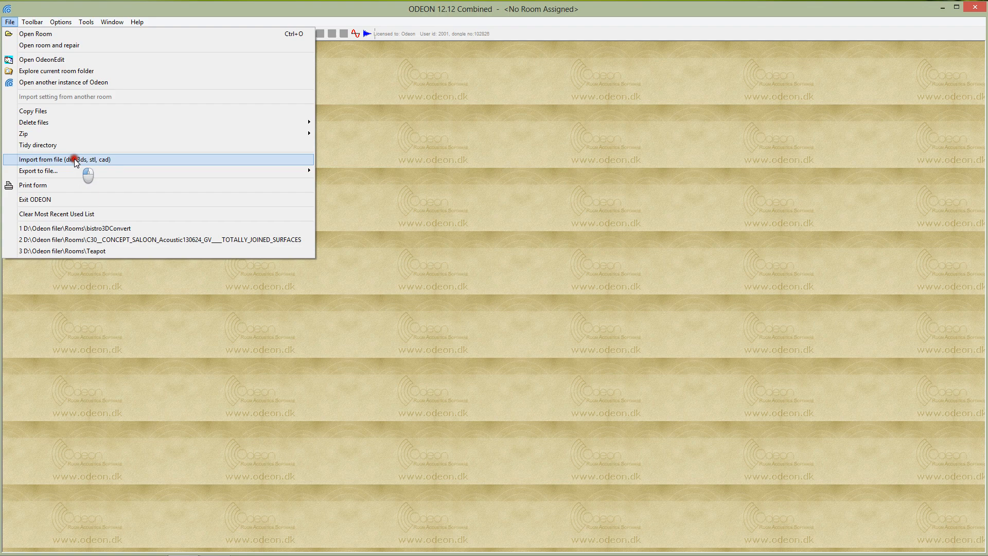
Step: Choose the bistro DXF for import and save the room as bistro3DConvert
left_click(65, 158)
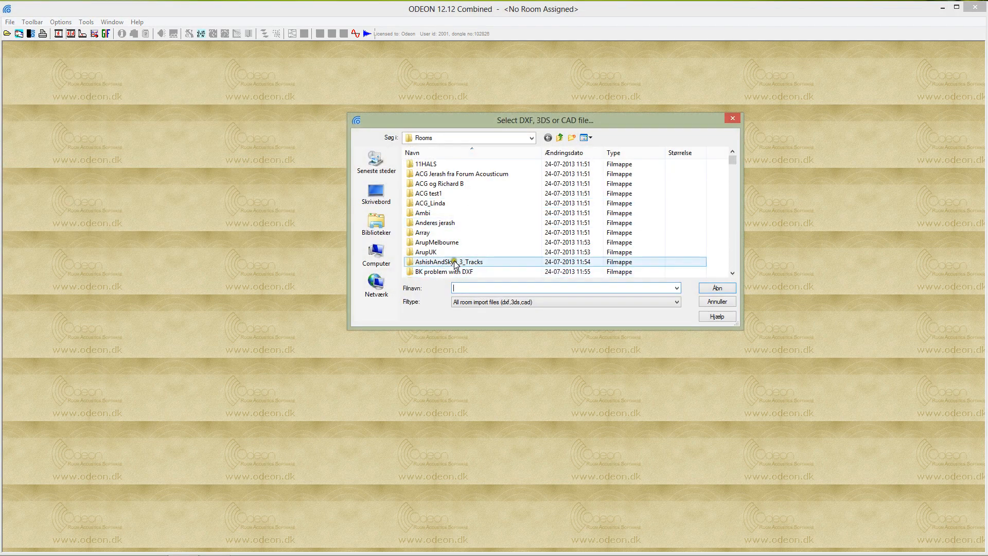
mouse_move(448, 261)
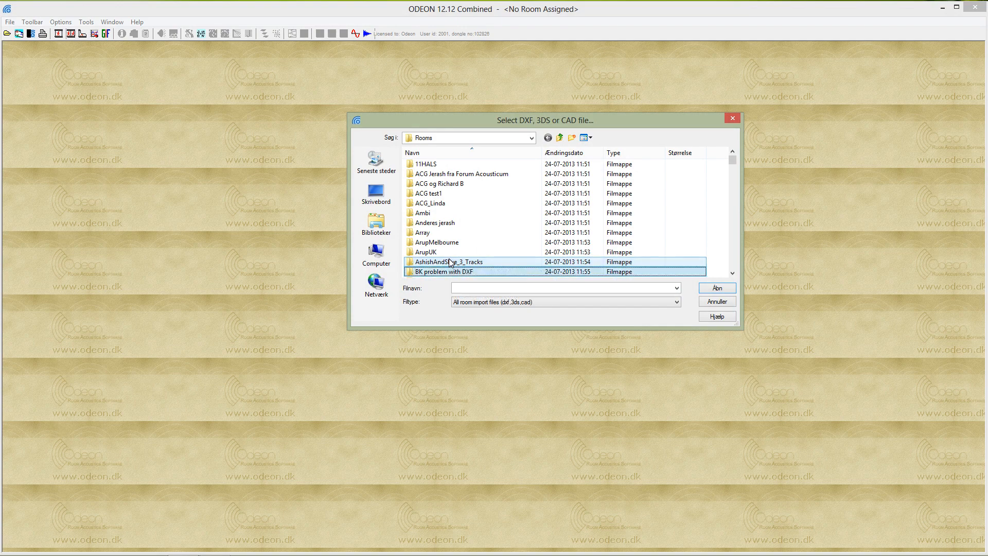
scroll("down", 3)
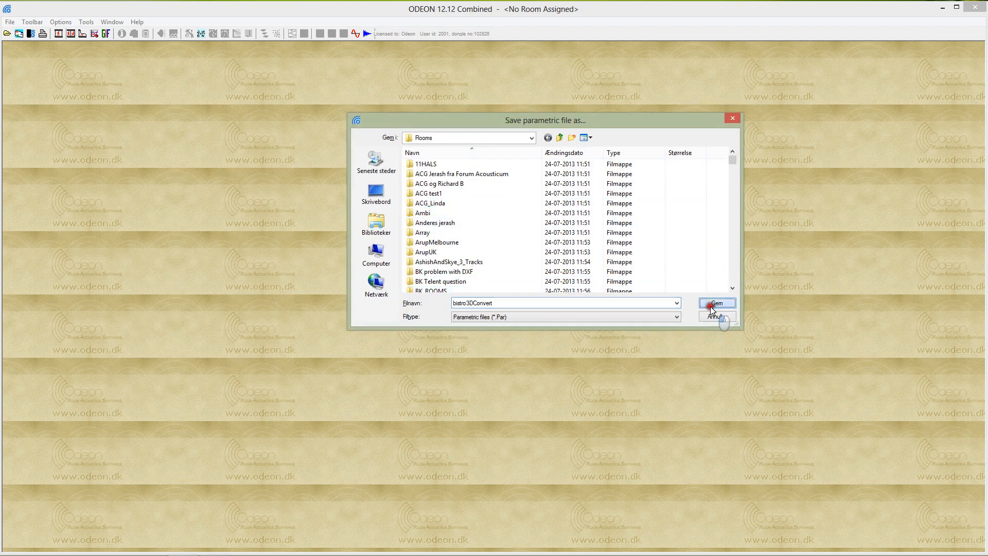
left_click(716, 302)
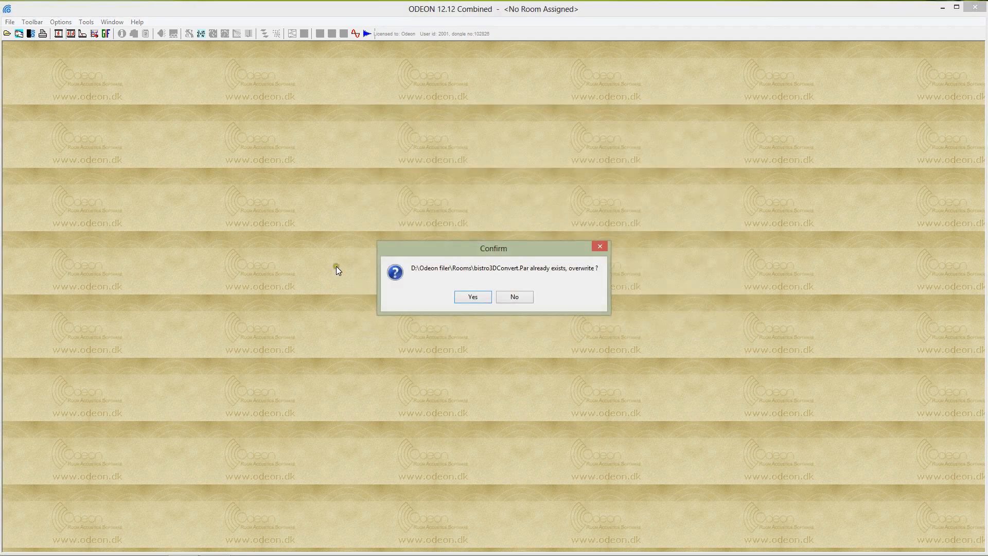
Step: Overwrite bistro3DConvert, import the DXF with default settings and dismiss the 217 block-reference warning
left_click(472, 296)
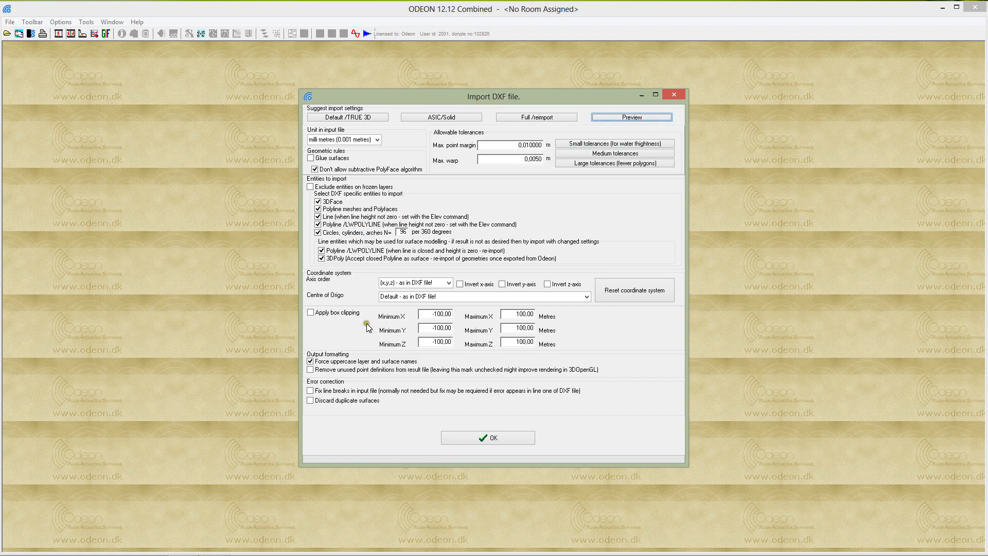
left_click(488, 438)
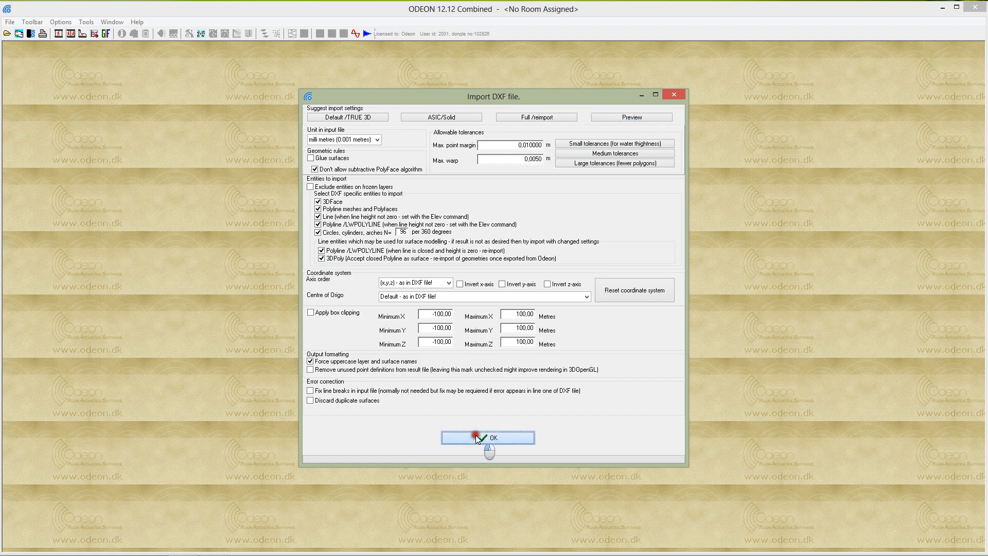
left_click(487, 438)
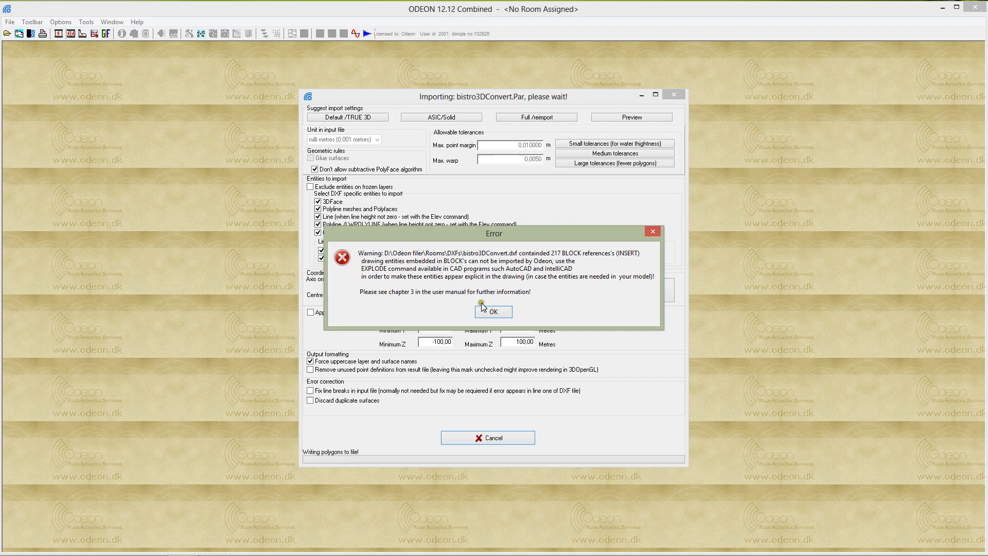
left_click(493, 311)
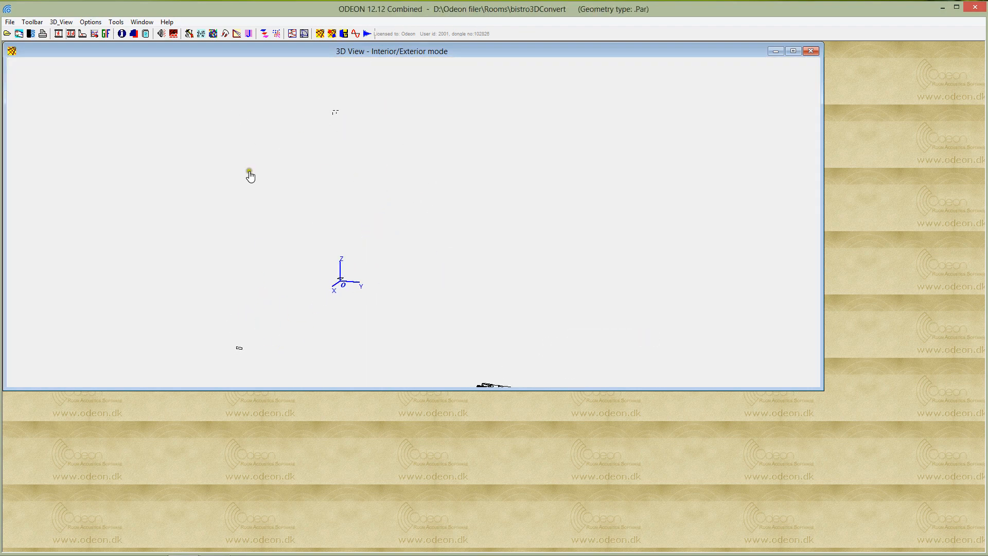
mouse_move(229, 353)
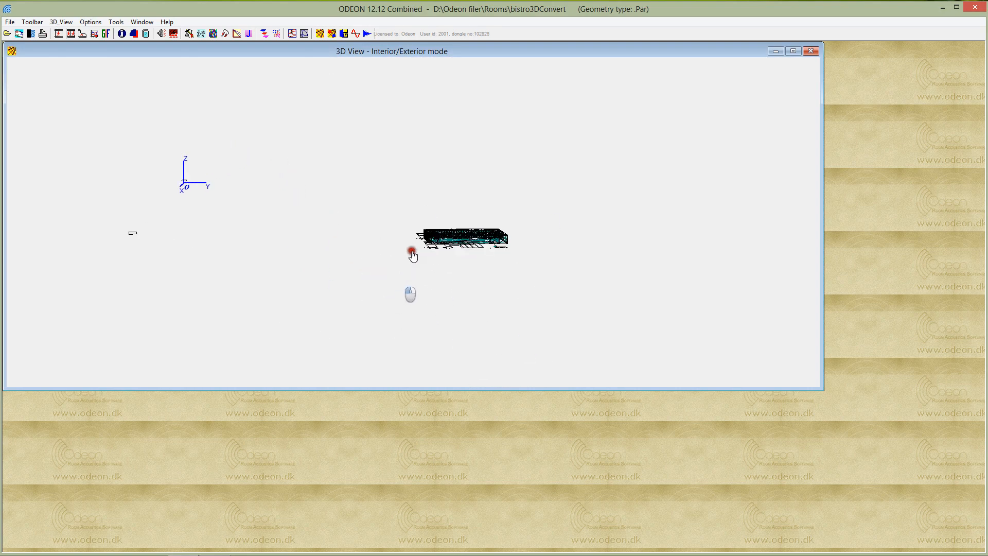
Step: Zoom in on the imported bistro wireframe model in the 3D view
scroll("down", 3)
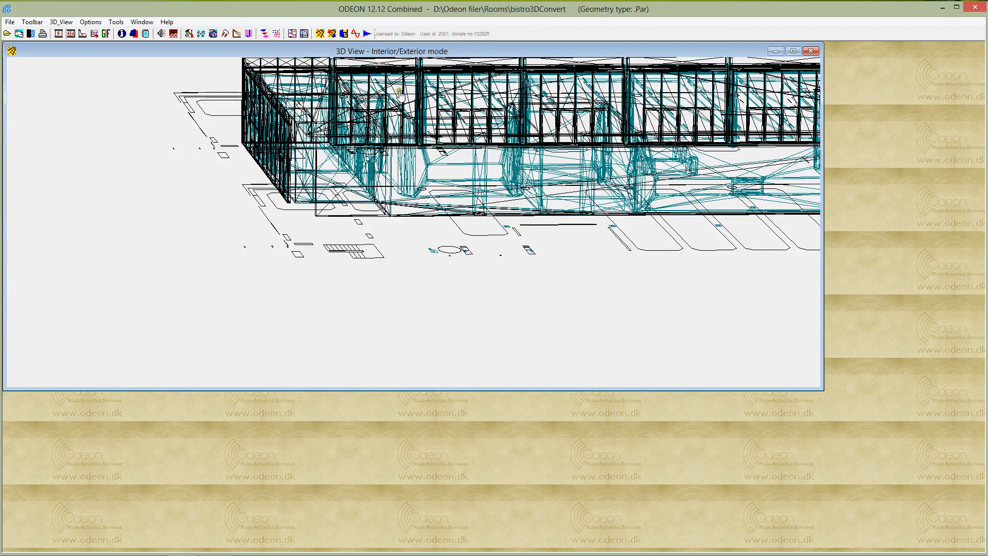
mouse_move(490, 243)
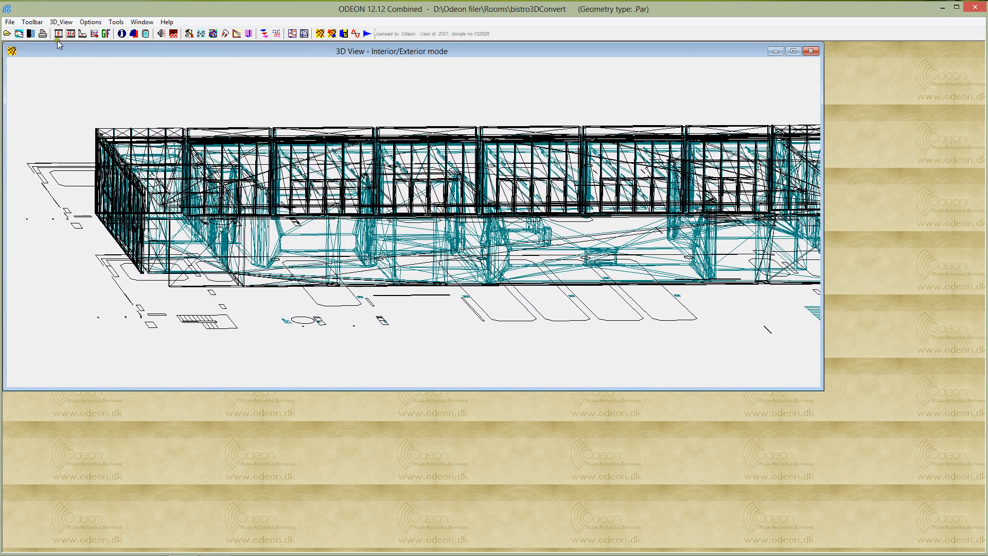
Step: Re-import the bistro DXF, again saving over bistro3DConvert, to reach the import settings
left_click(9, 22)
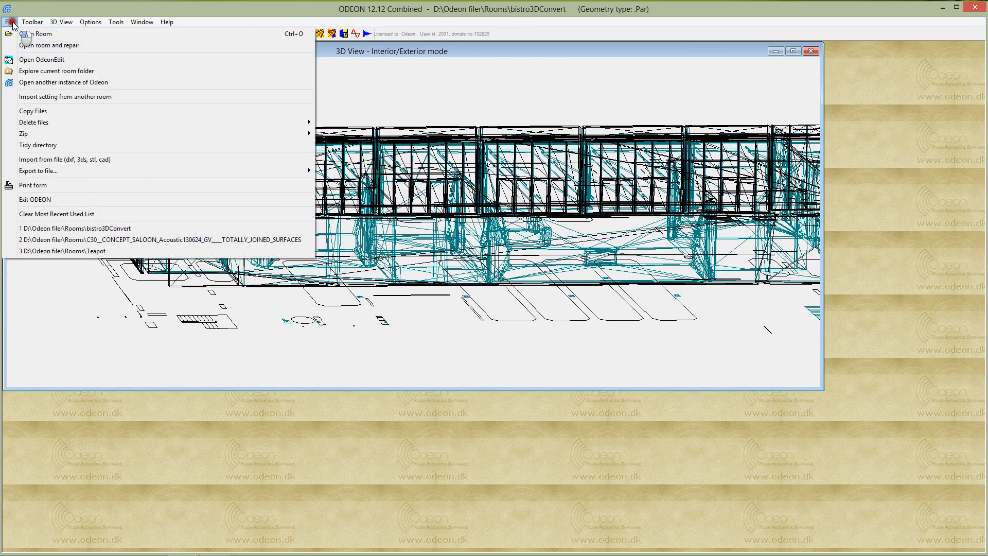
mouse_move(41, 160)
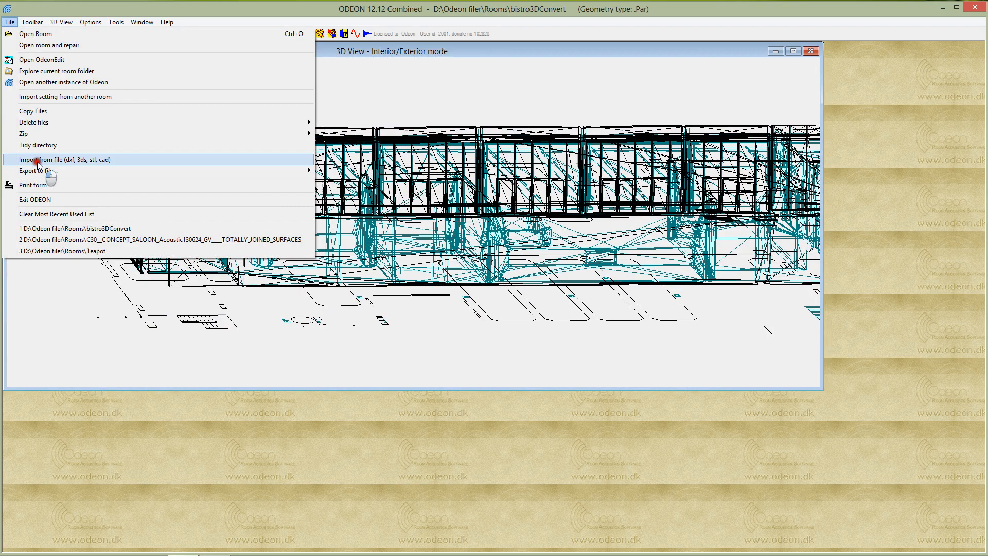
left_click(64, 158)
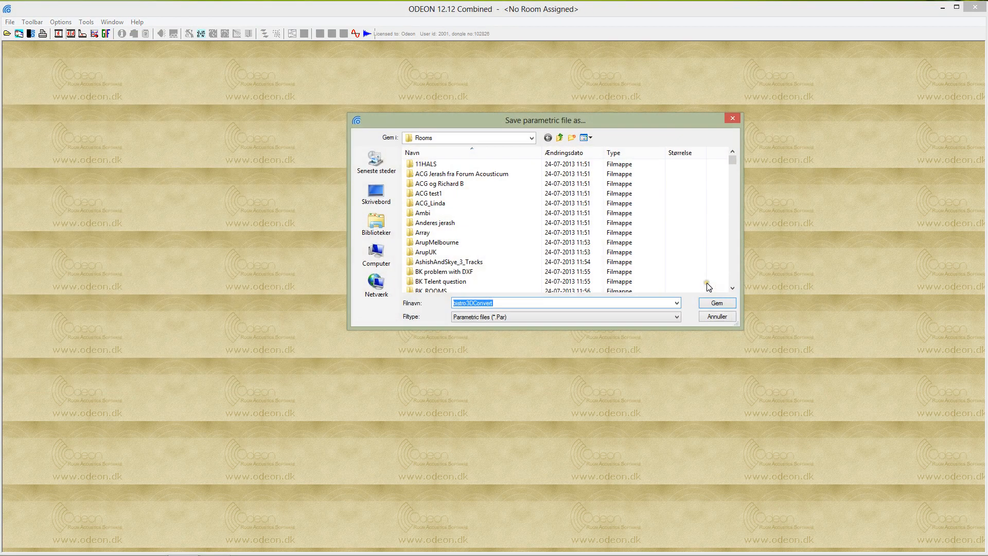
left_click(717, 303)
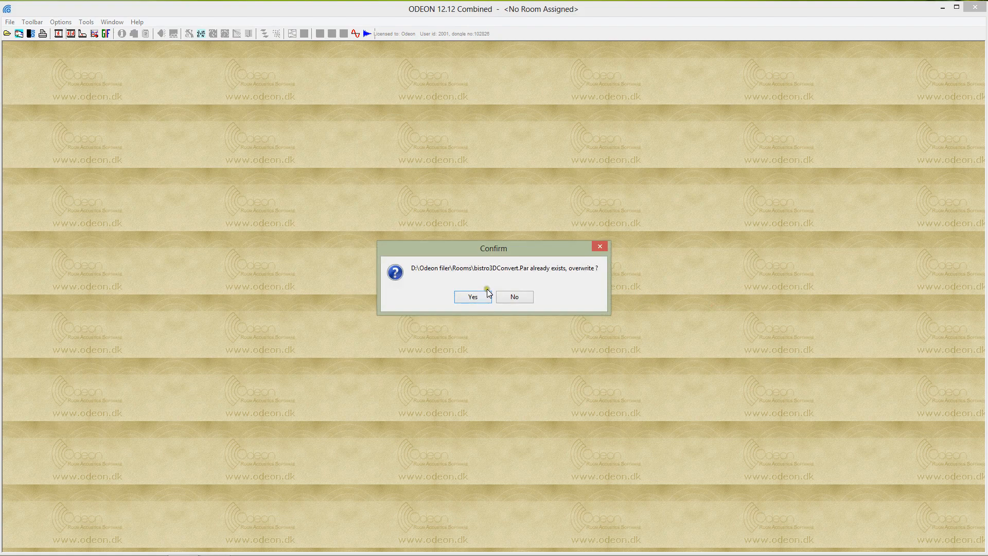
left_click(472, 297)
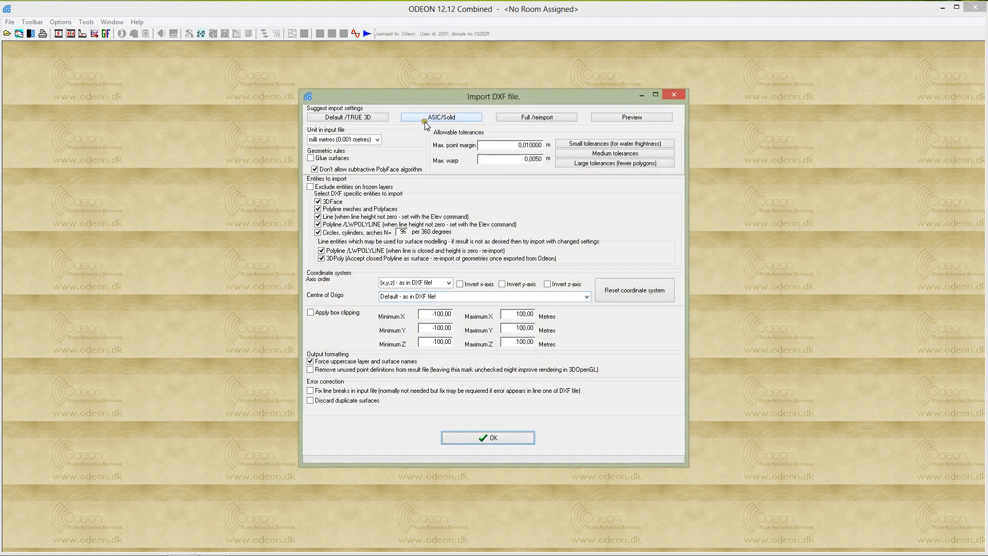
Step: Import the DXF with the solid-model preset, gluing surfaces and discarding duplicates
left_click(442, 116)
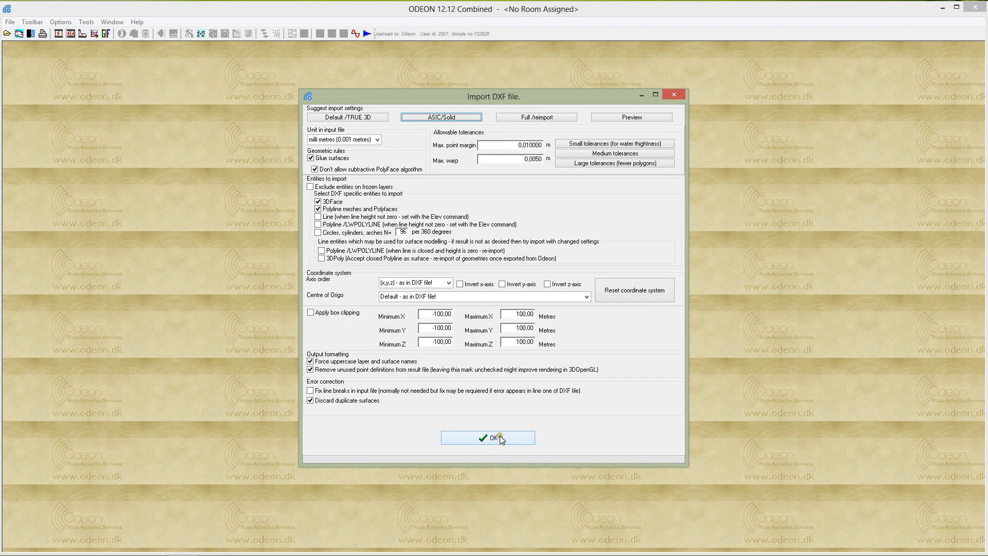
left_click(487, 438)
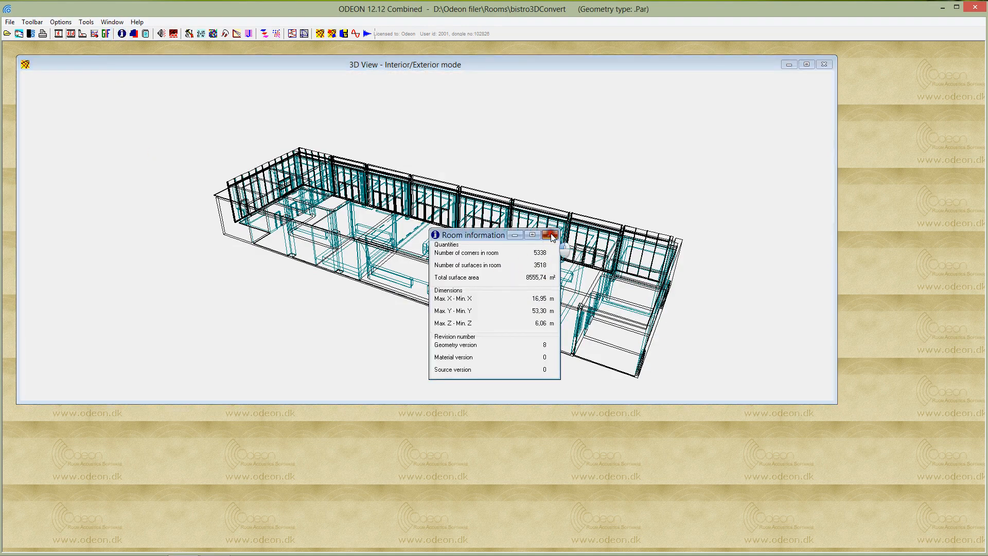
Step: Close the room information summary and orbit the bistro model to view other sides
left_click(551, 234)
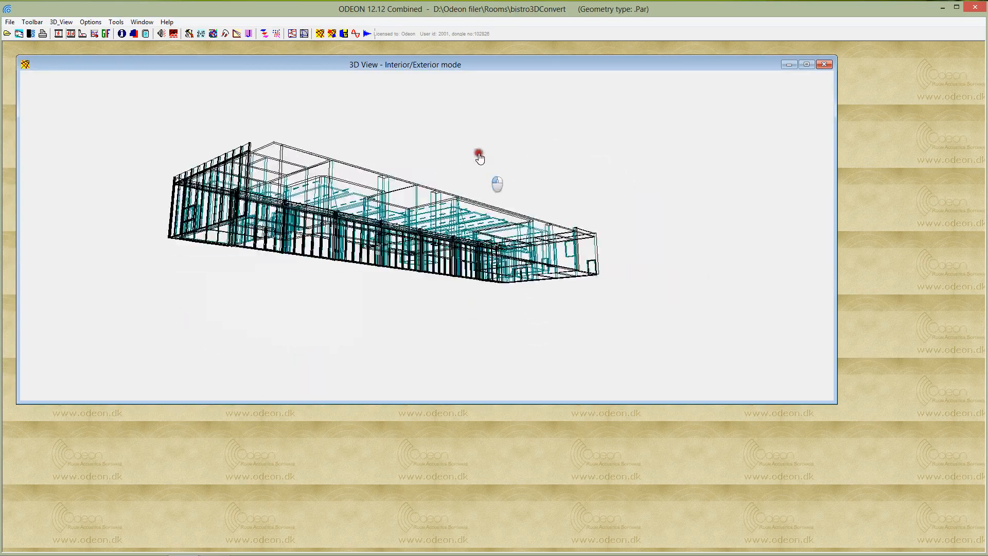
left_click_drag(479, 158, 506, 218)
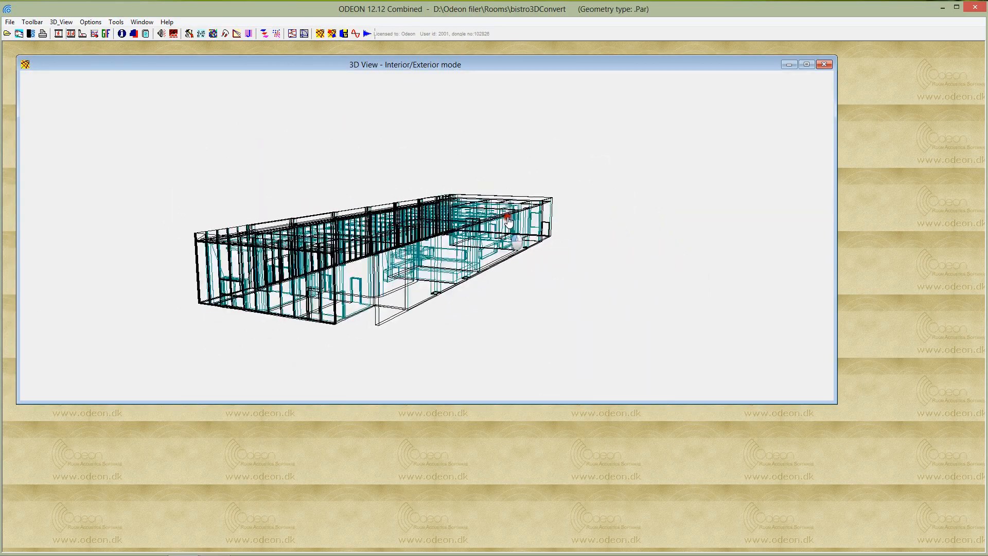
left_click_drag(507, 217, 434, 337)
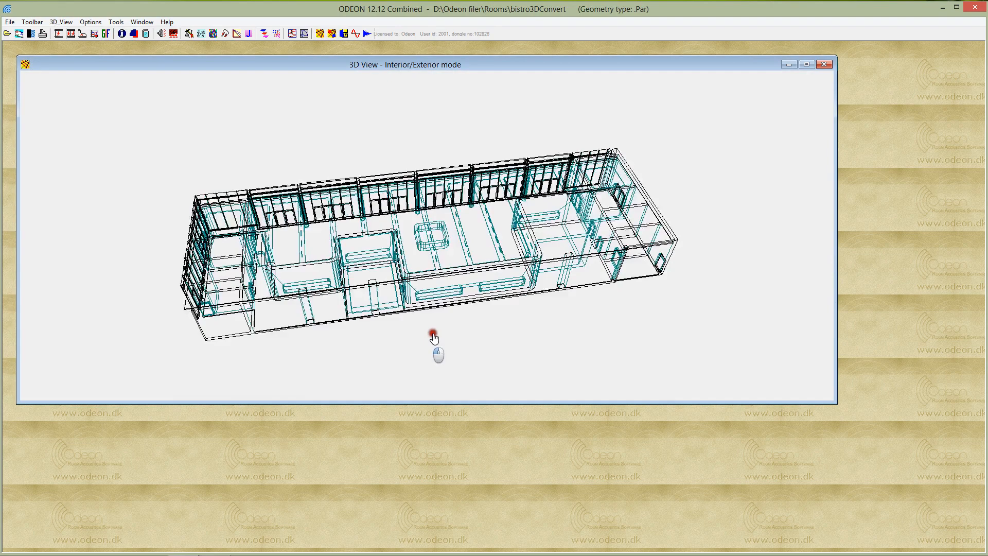
left_click_drag(433, 338, 449, 296)
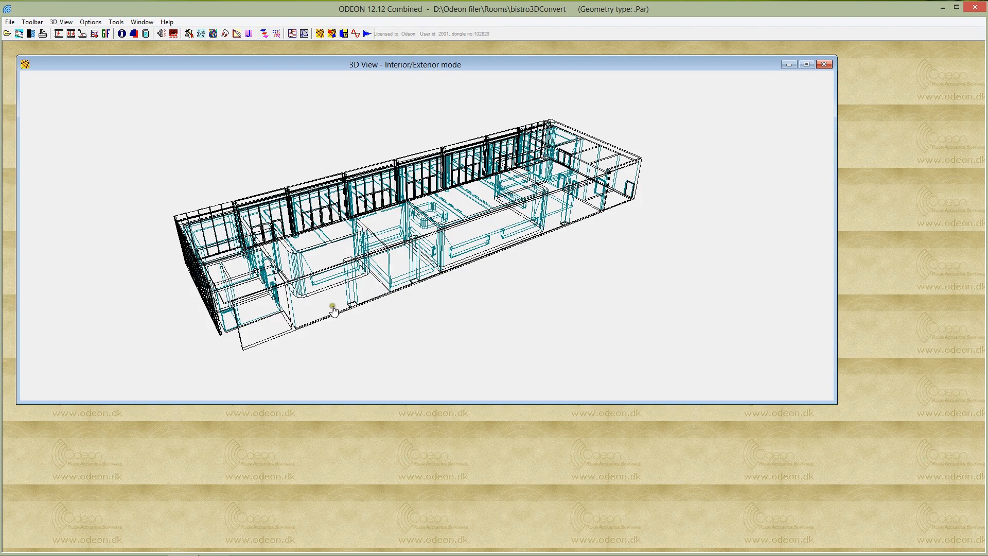
mouse_move(457, 259)
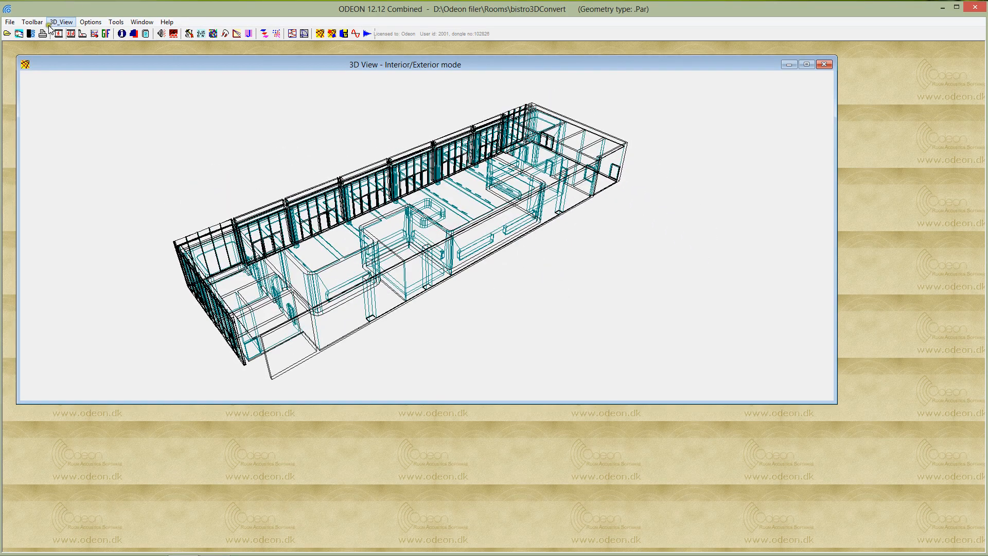
Step: Show the 3D_View command menu for switching to a side elevation
left_click(60, 22)
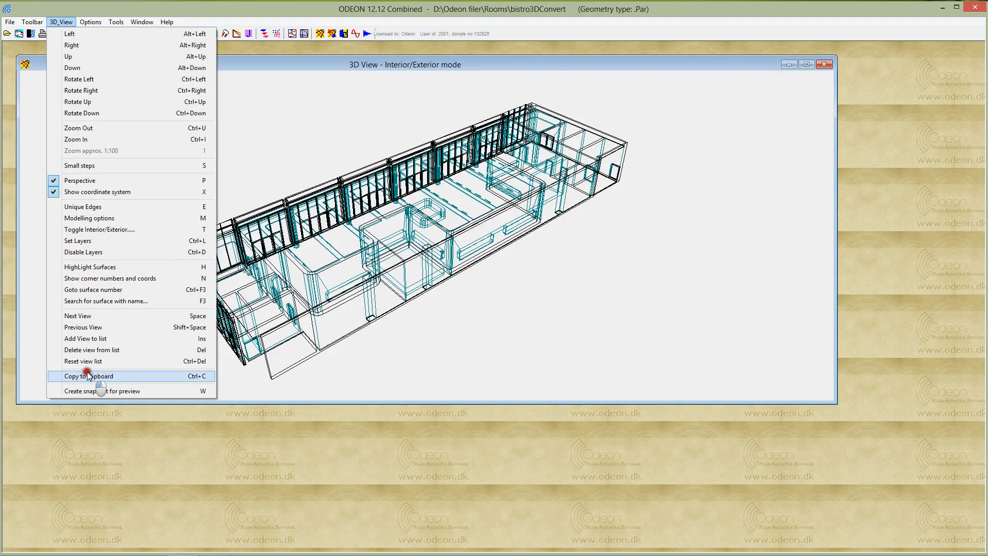
mouse_move(662, 368)
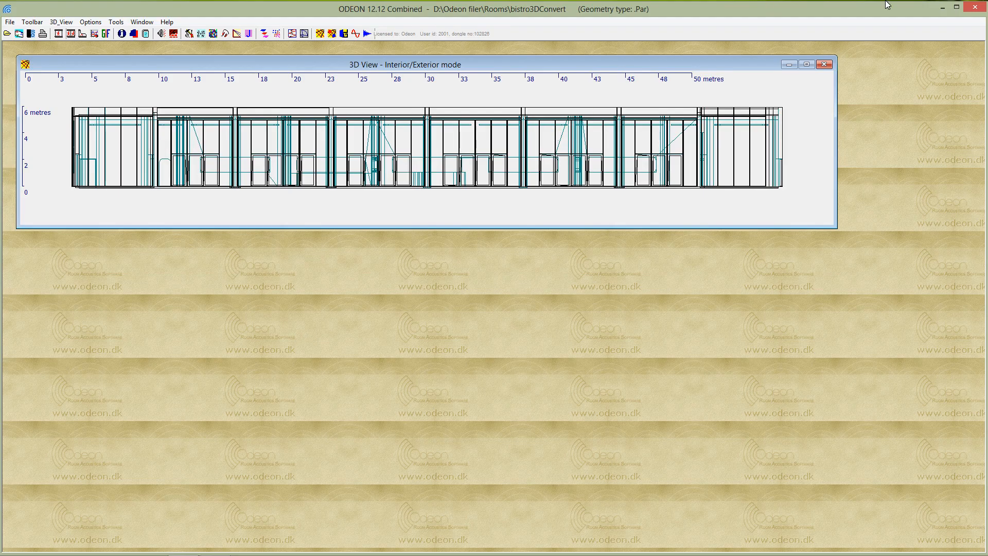
mouse_move(585, 249)
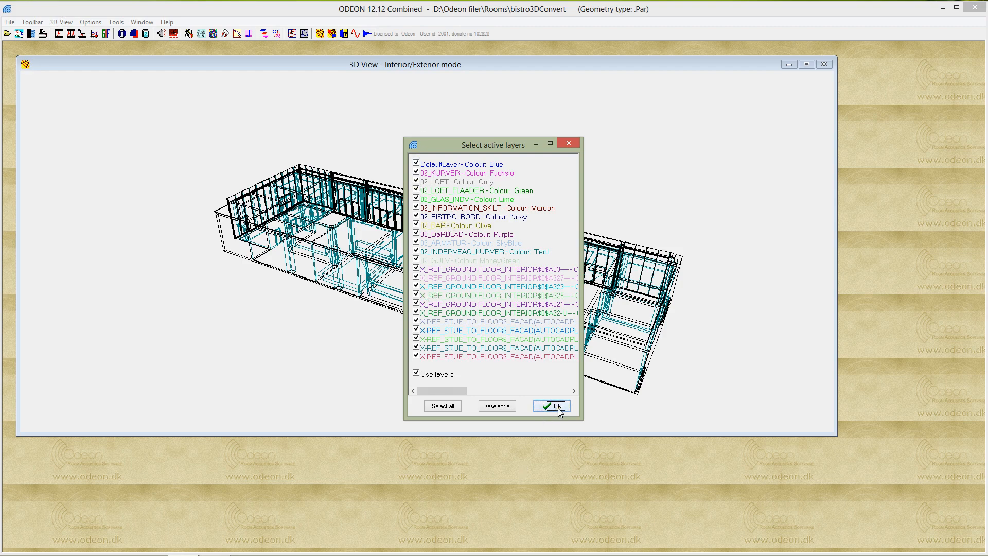
Step: Apply layer colours and leave only the 02_BAR layer visible
left_click(550, 406)
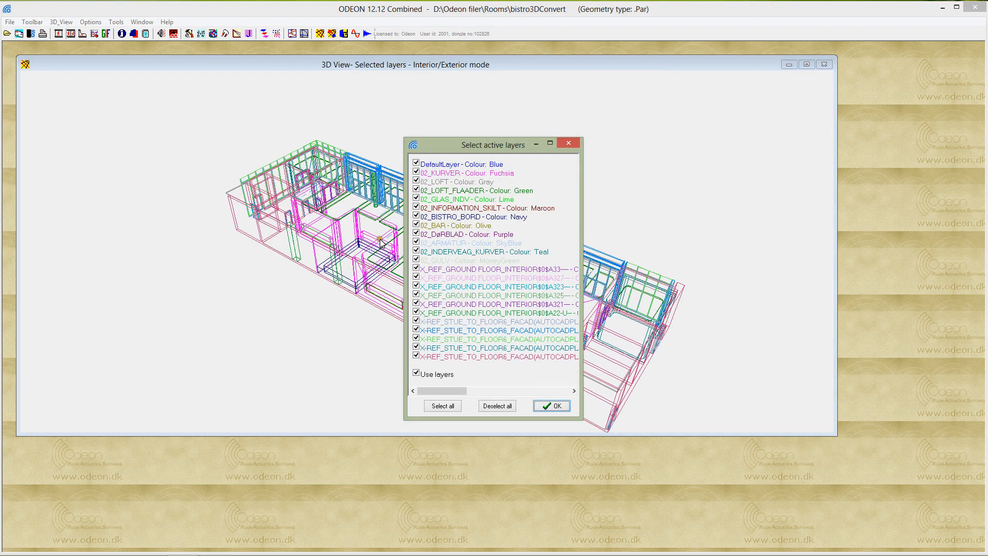
left_click(496, 406)
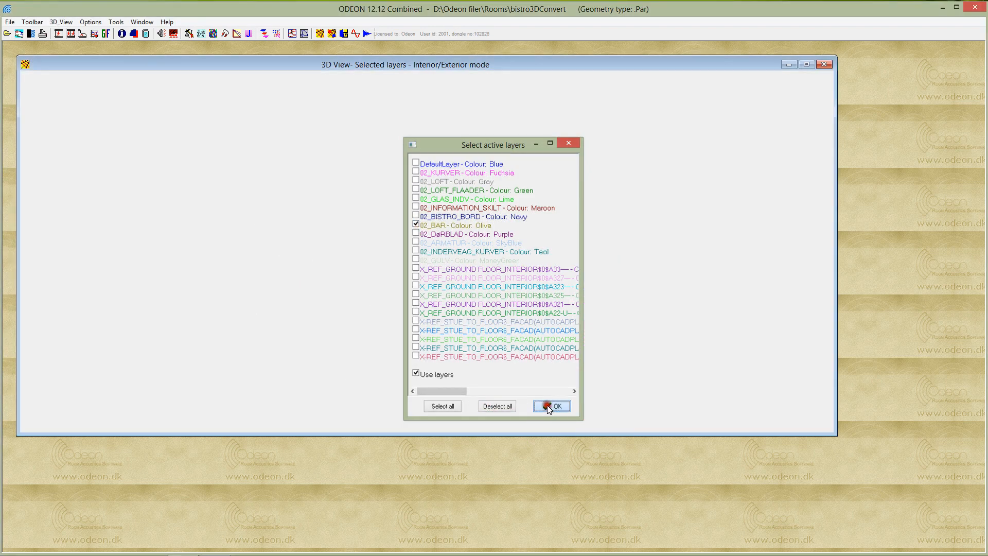
left_click(550, 406)
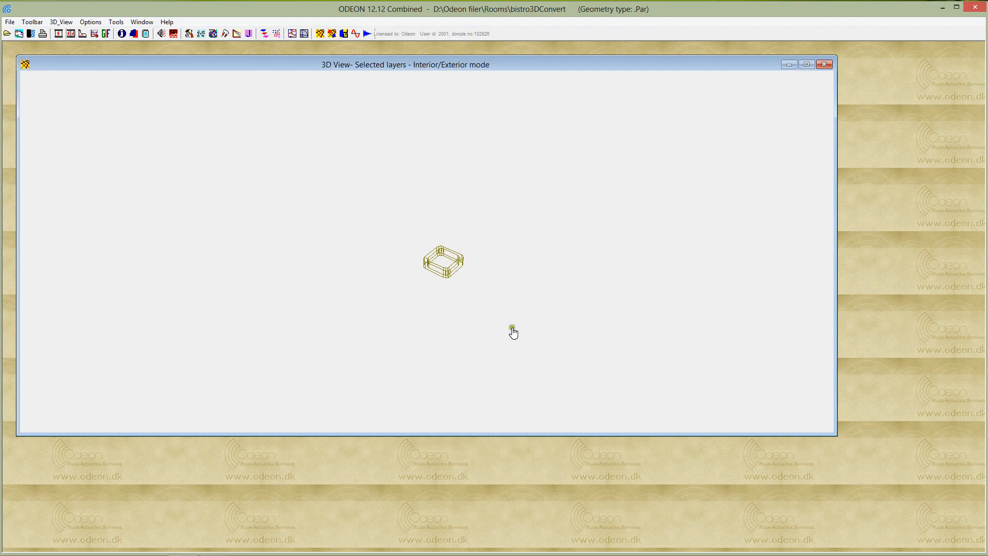
mouse_move(496, 351)
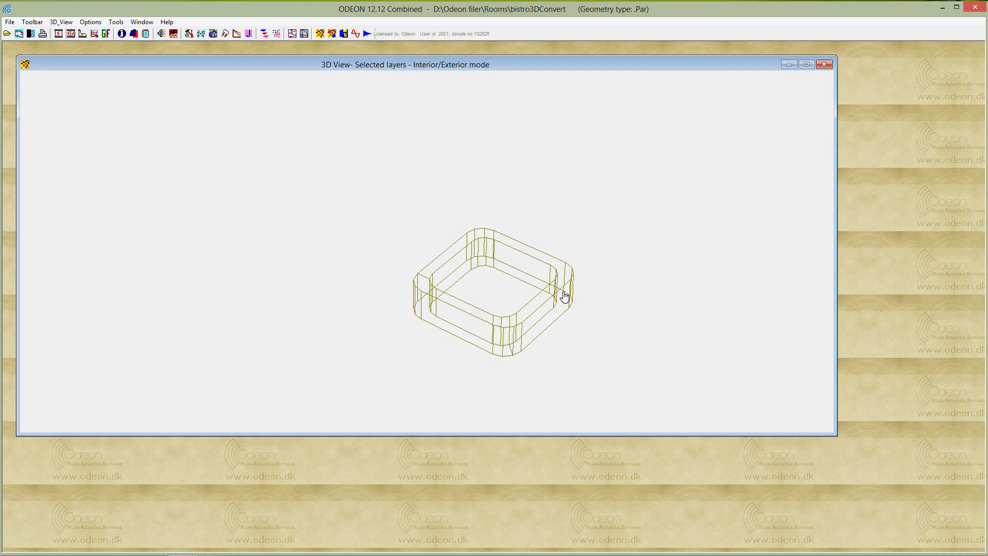
mouse_move(543, 317)
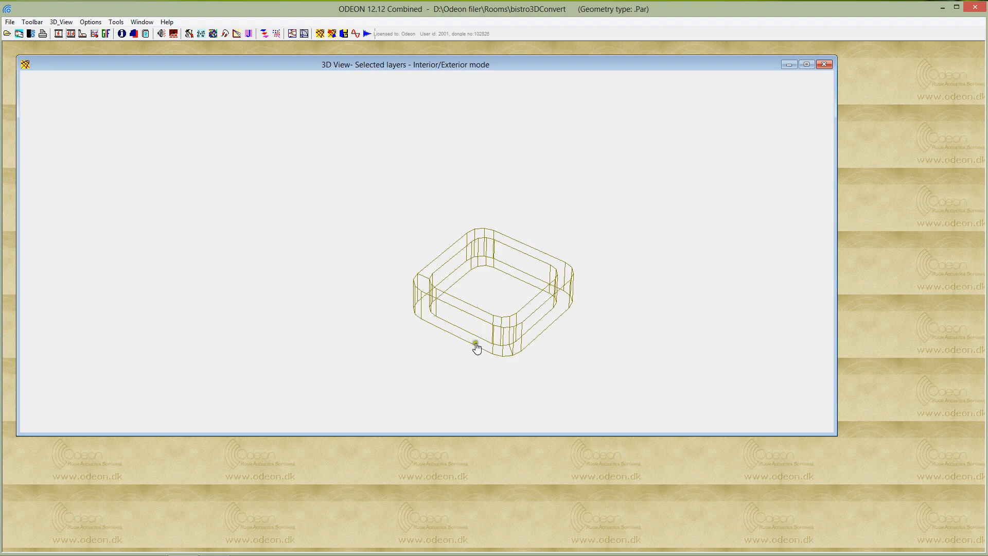
mouse_move(439, 239)
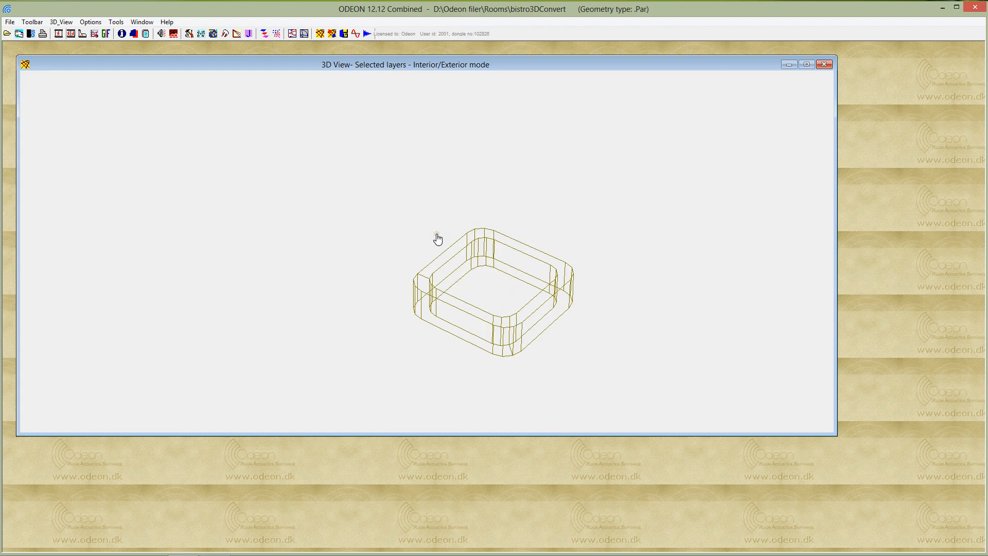
mouse_move(451, 239)
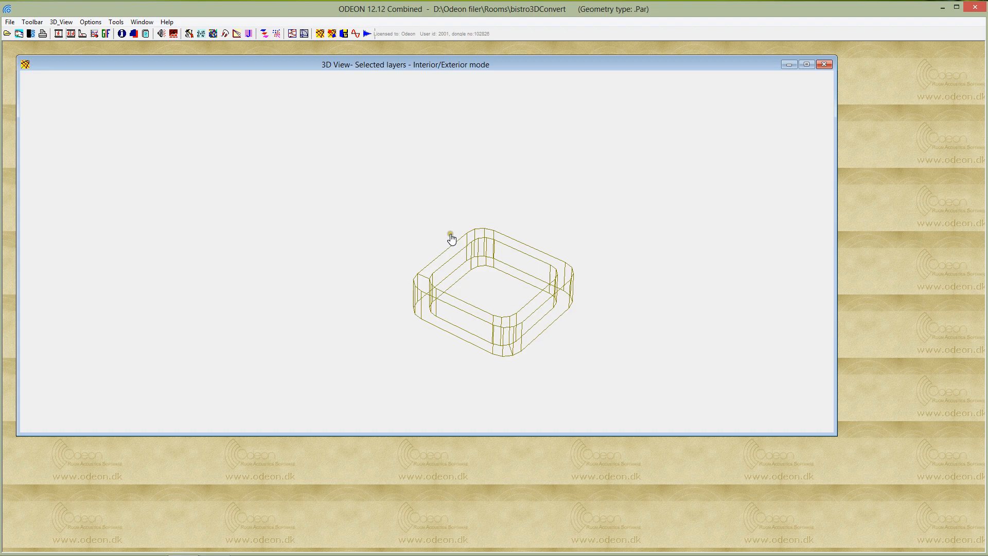
mouse_move(498, 327)
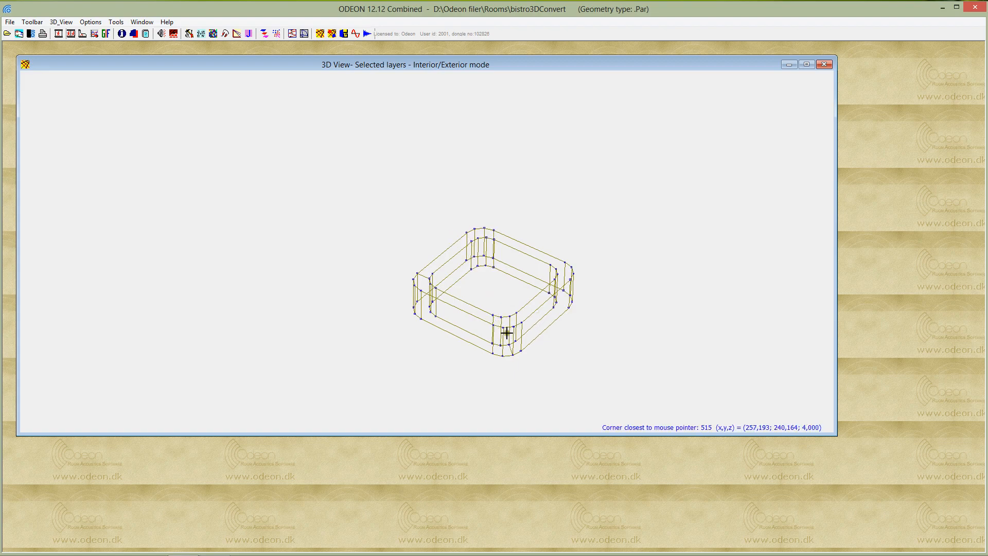
mouse_move(521, 312)
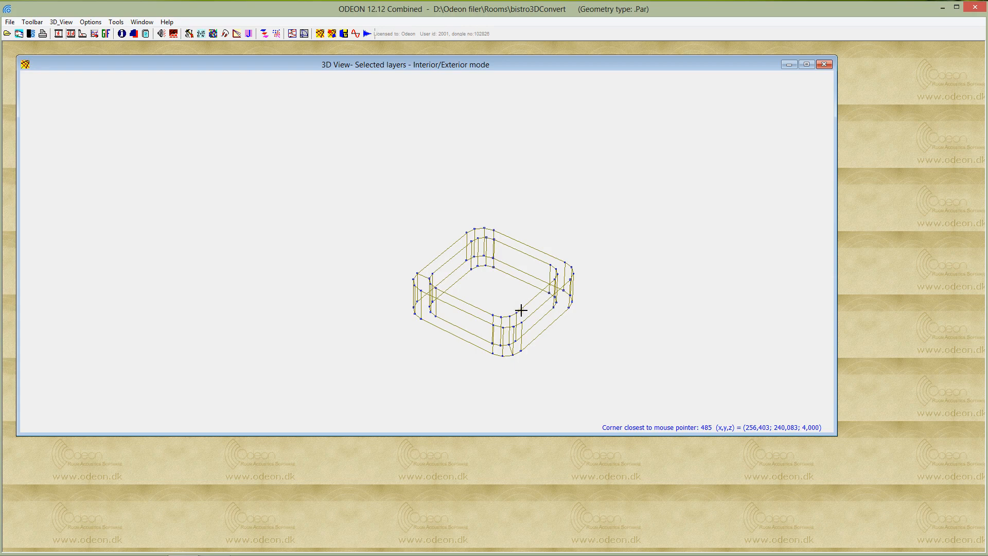
mouse_move(540, 303)
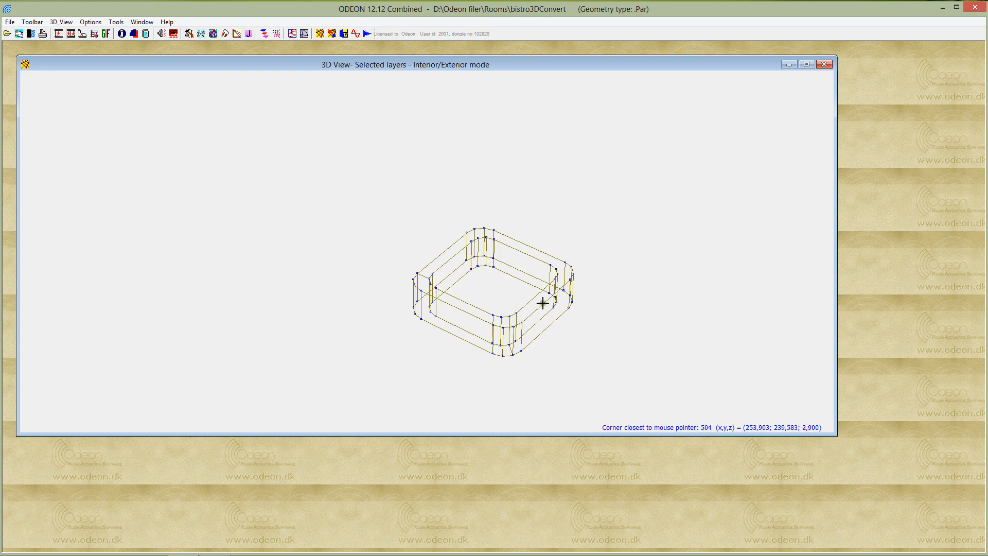
mouse_move(522, 324)
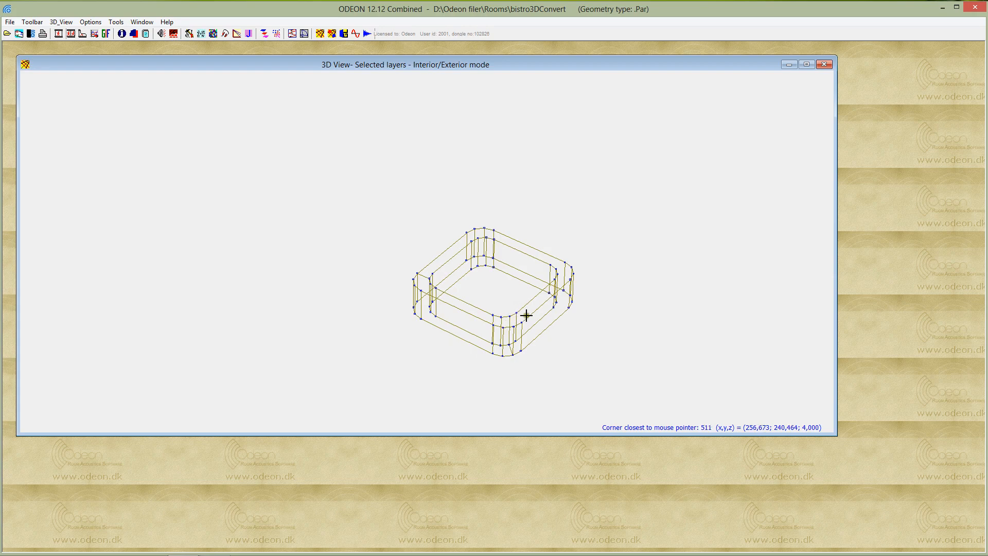
mouse_move(518, 315)
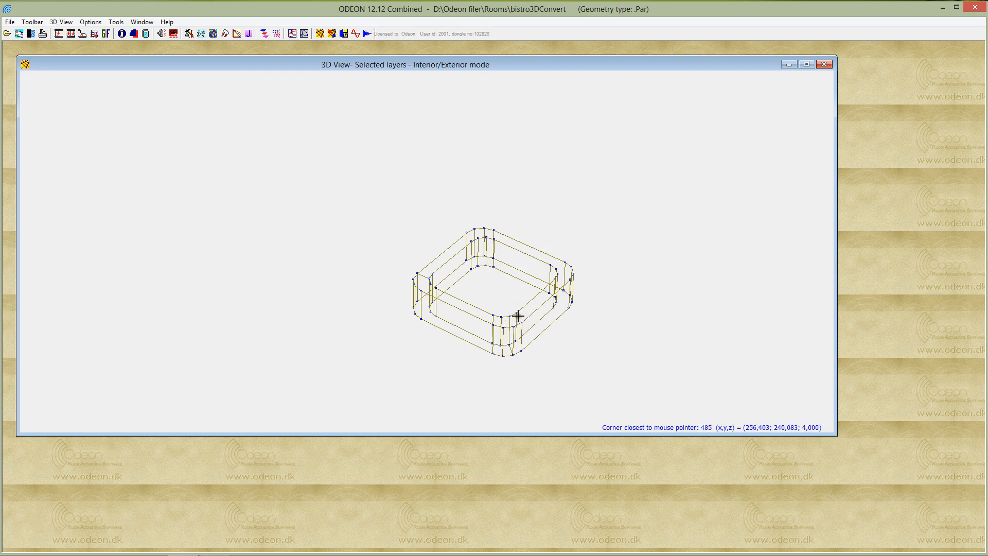
mouse_move(522, 321)
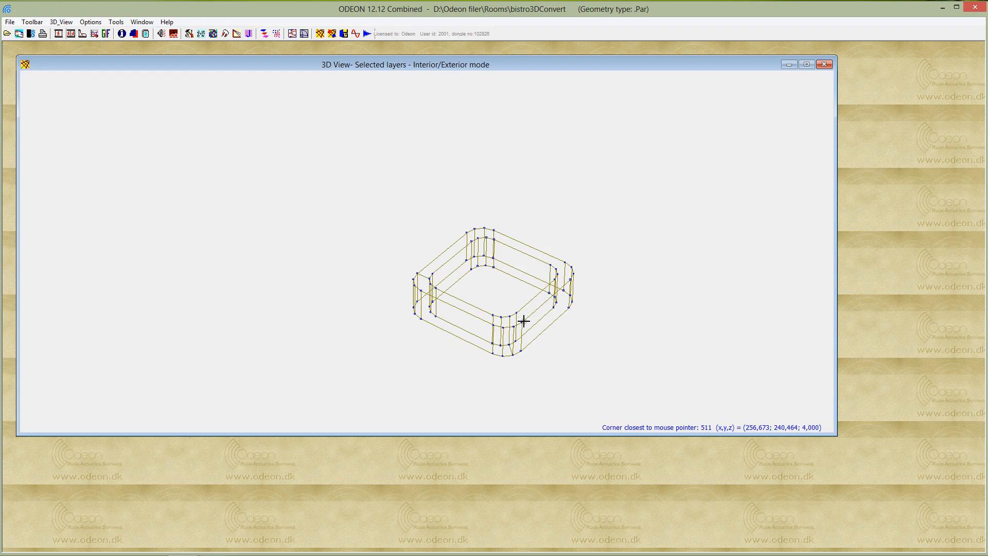
mouse_move(520, 318)
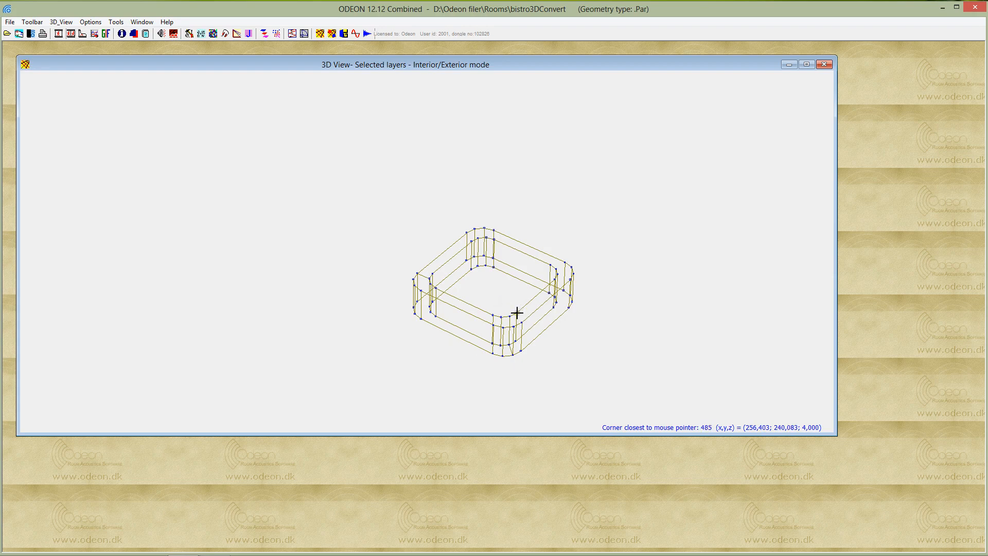
mouse_move(518, 316)
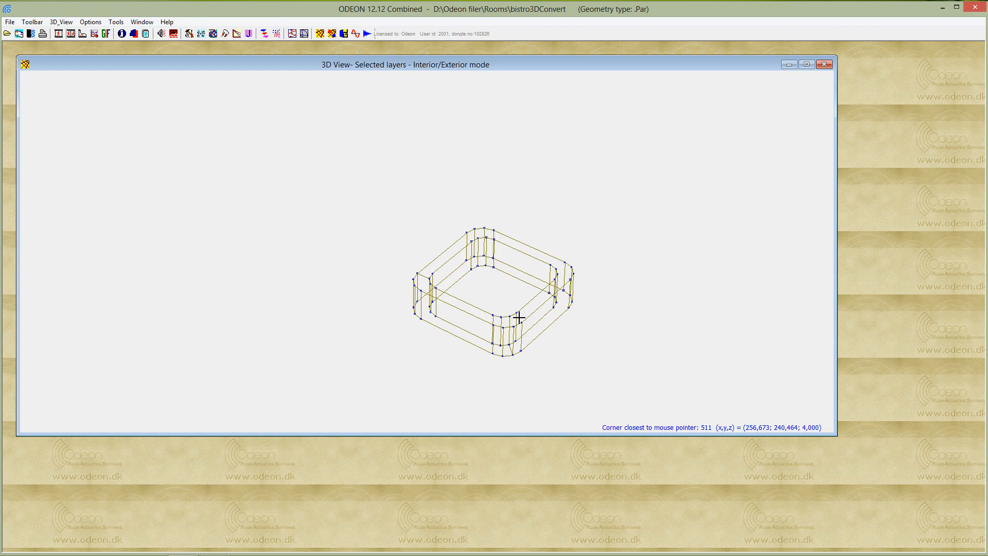
mouse_move(513, 310)
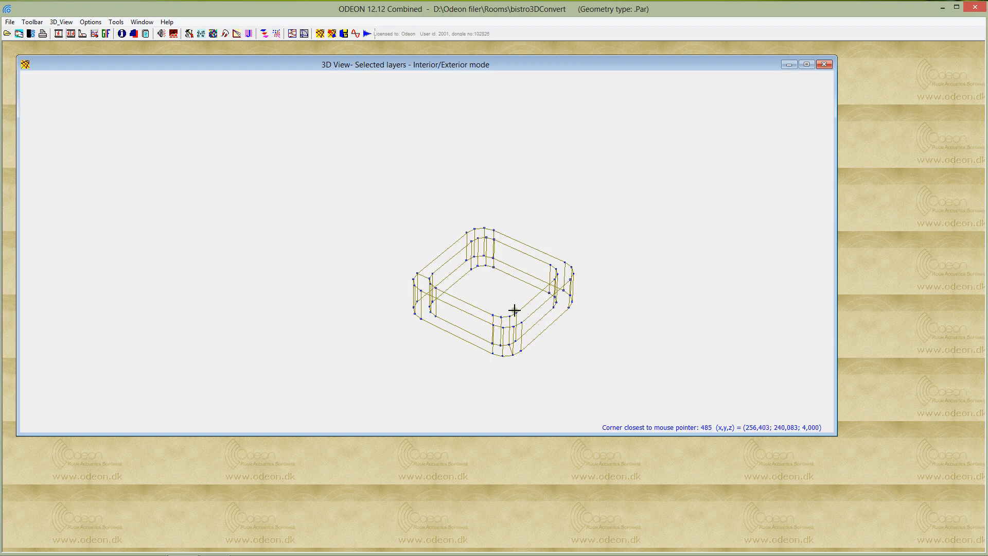
mouse_move(524, 320)
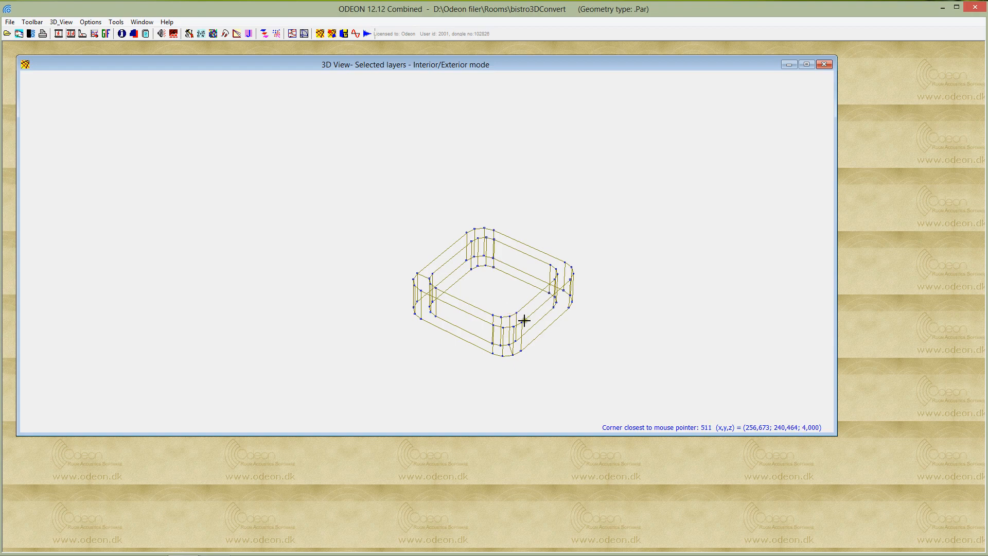
mouse_move(522, 315)
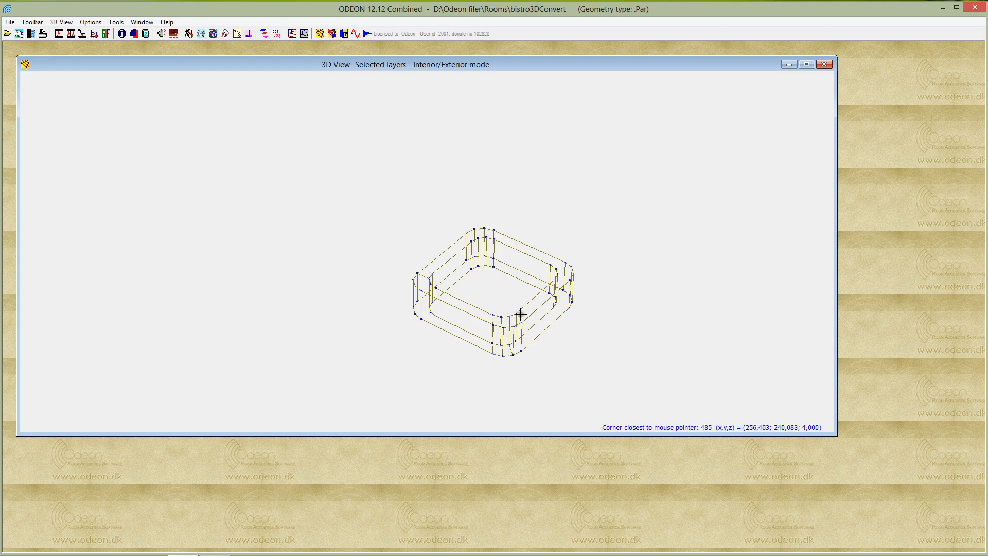
mouse_move(517, 318)
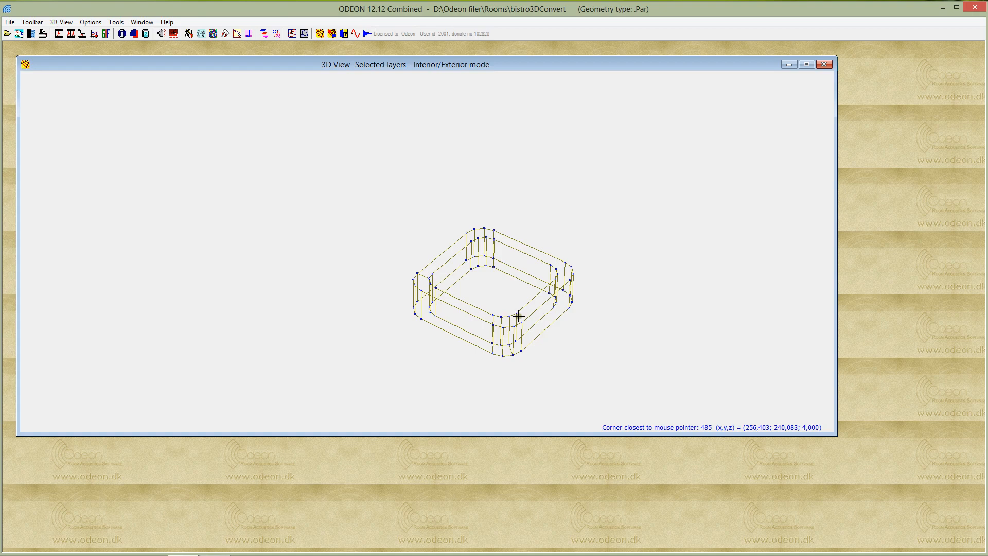
mouse_move(498, 315)
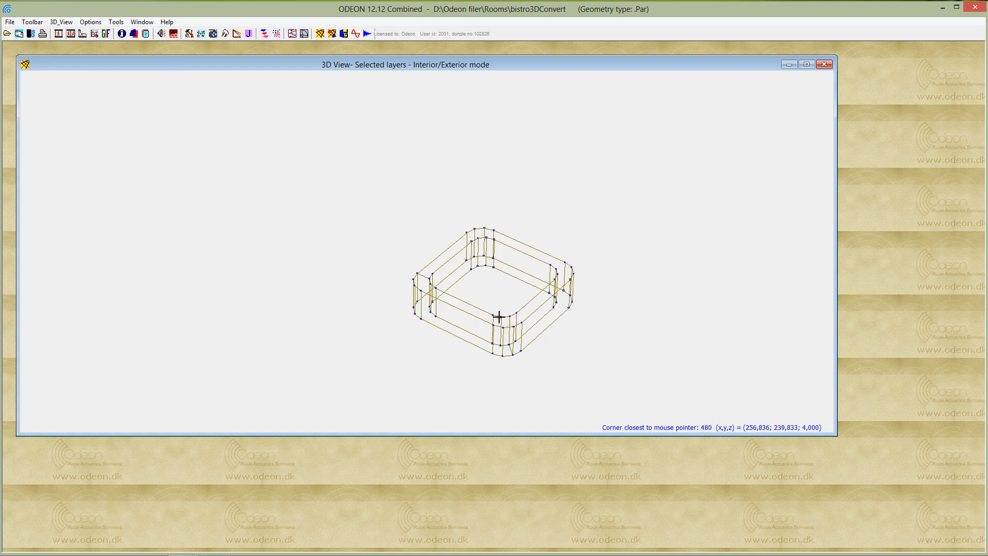
mouse_move(518, 311)
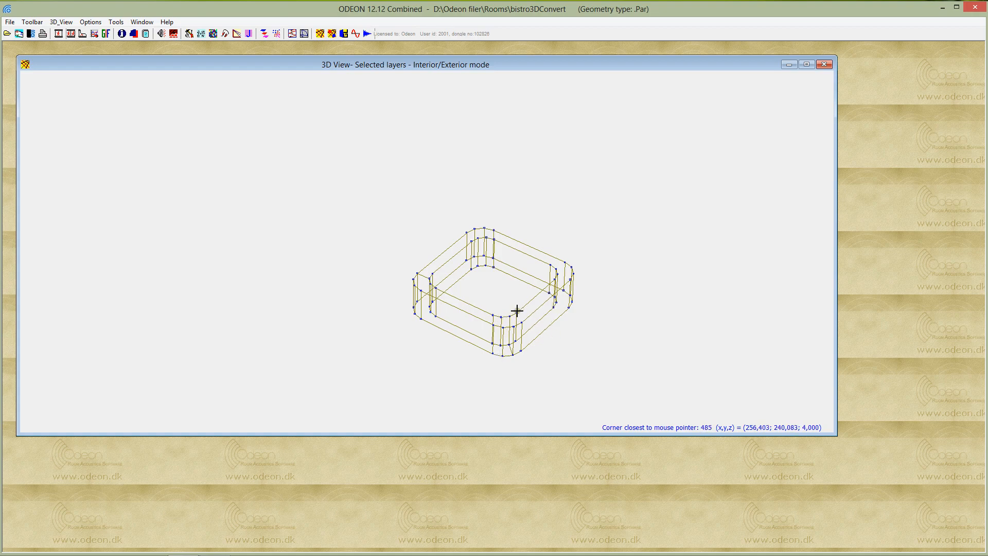
mouse_move(552, 280)
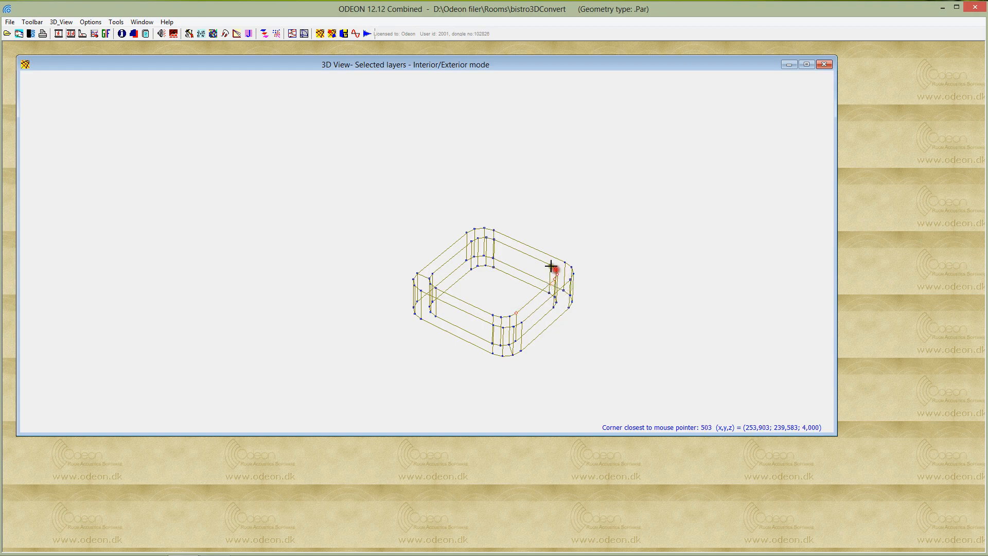
mouse_move(495, 240)
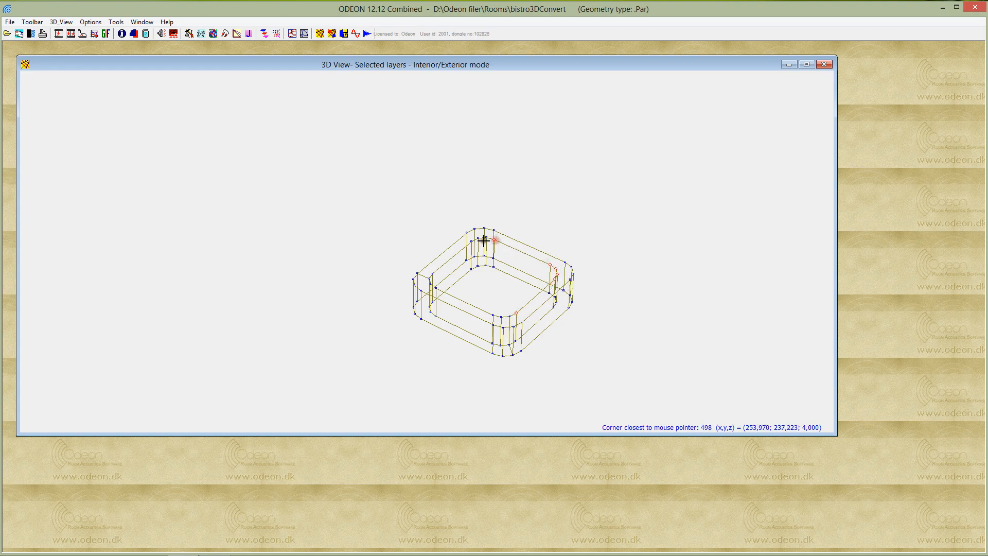
mouse_move(446, 268)
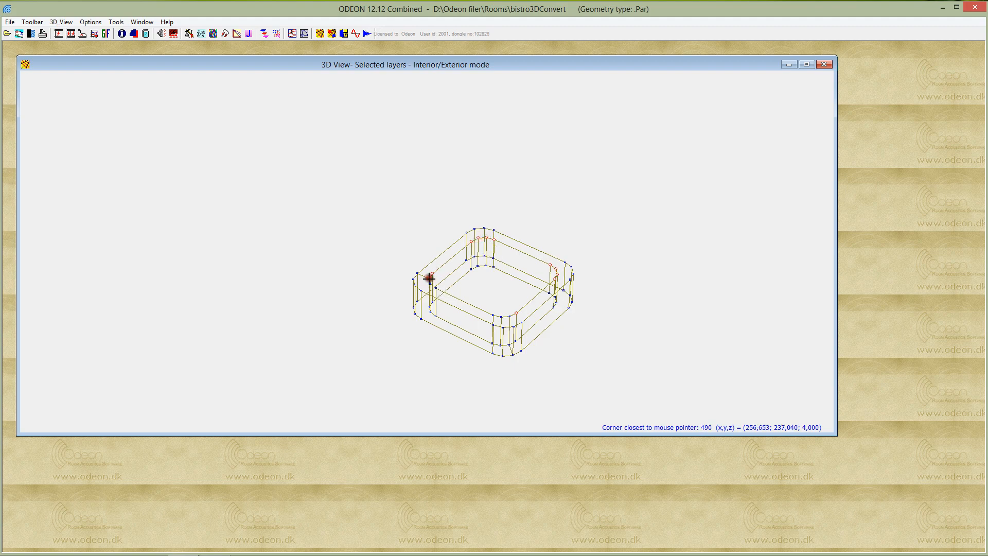
mouse_move(490, 314)
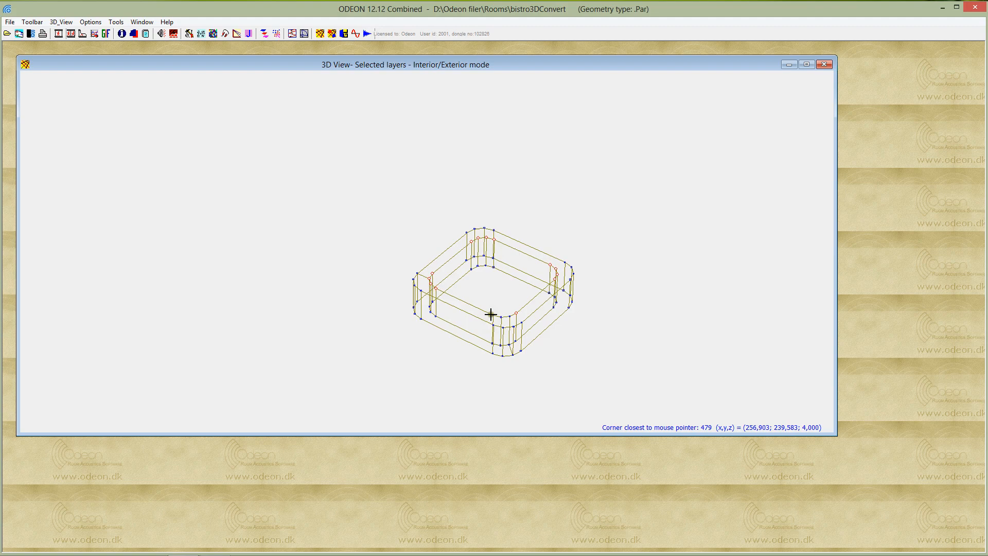
mouse_move(504, 316)
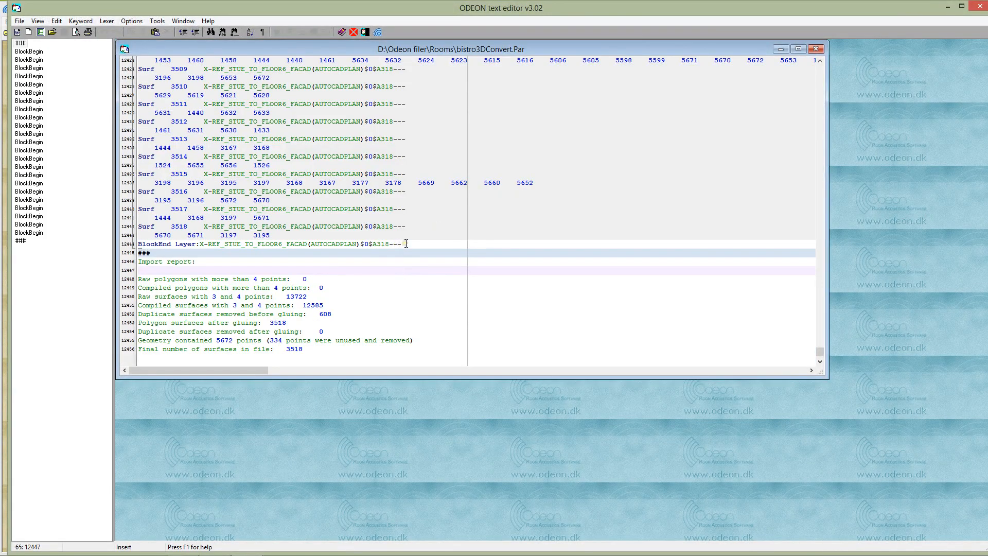
Step: Paste the traced bar-top surface definition into the geometry file before BlockEnd
left_click(335, 234)
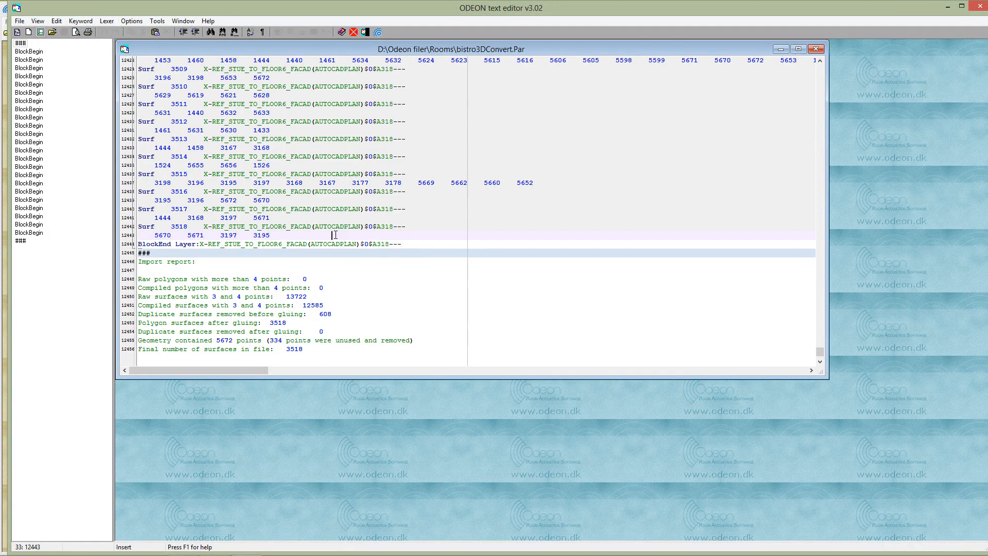
key("enter")
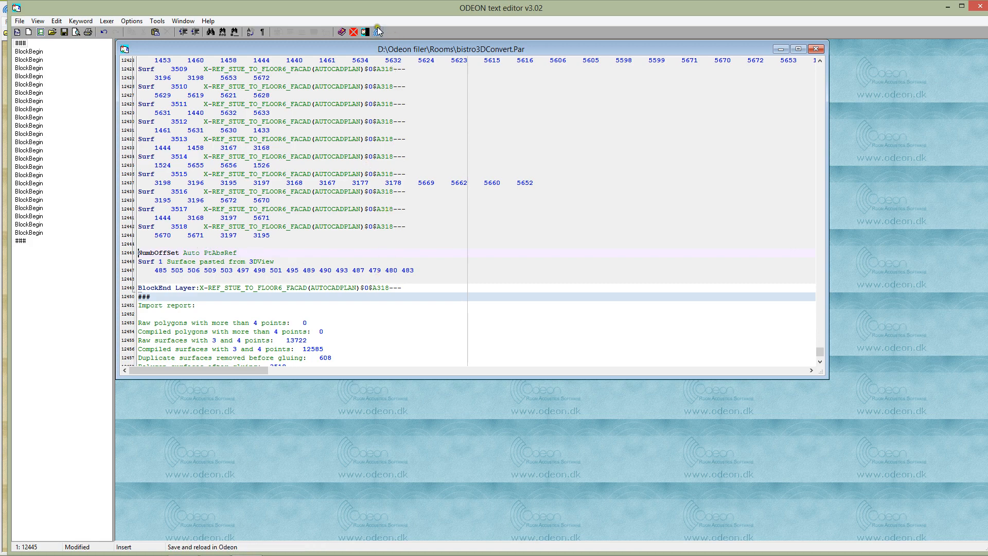
mouse_move(378, 32)
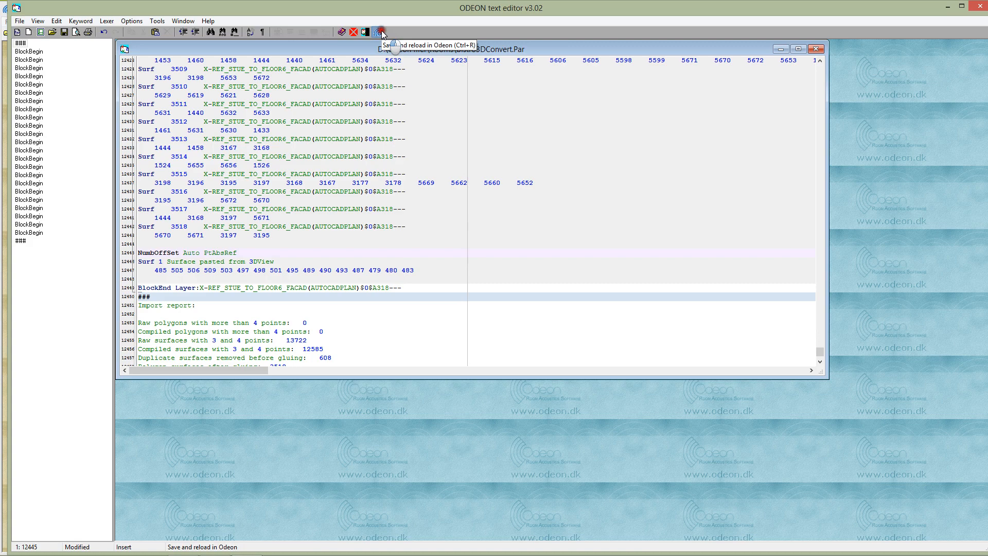
Step: Save the edited bistro3DConvert geometry file and reload it in ODEON, confirming the save warning
left_click(380, 32)
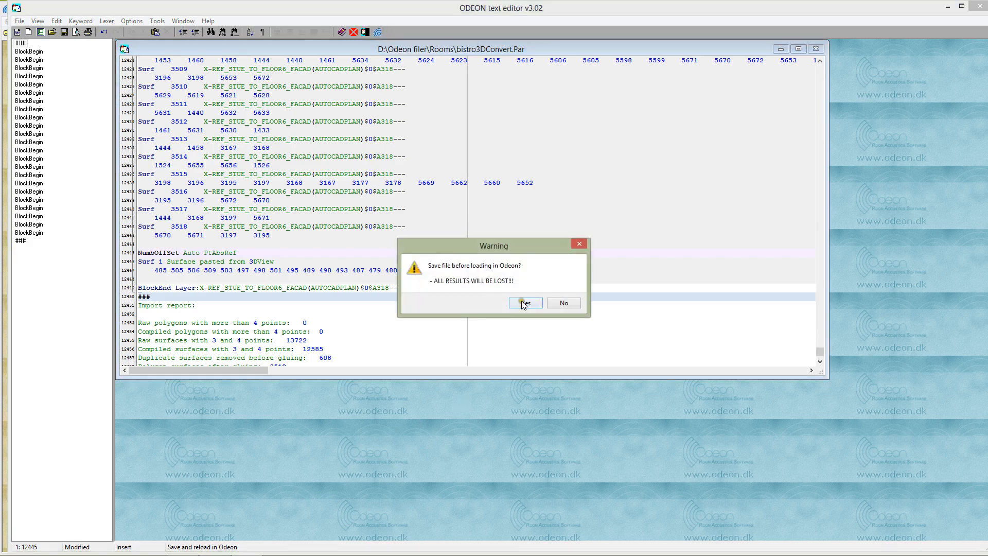
left_click(524, 302)
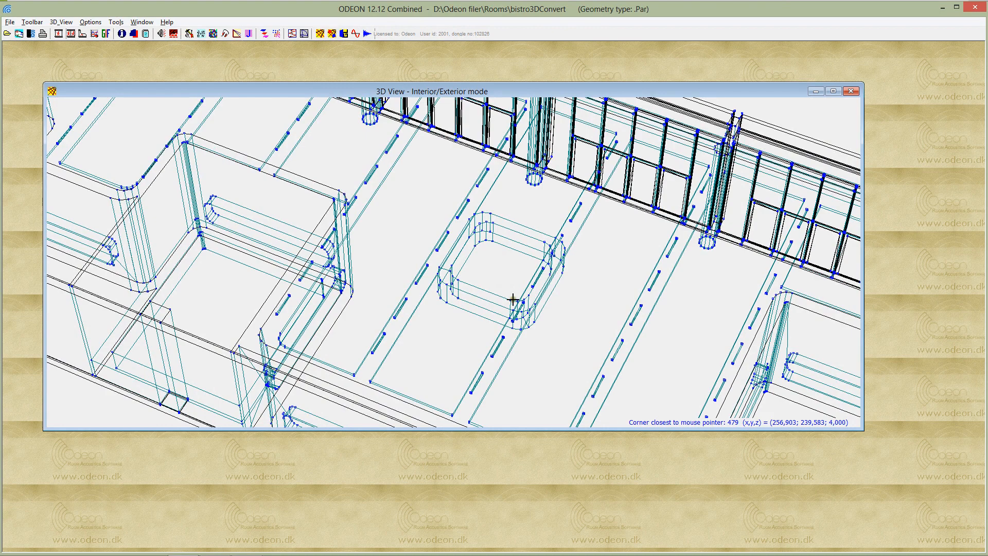
Step: Identify the surface at a bar corner and show surface 5673 closing the bar top
left_click(512, 297)
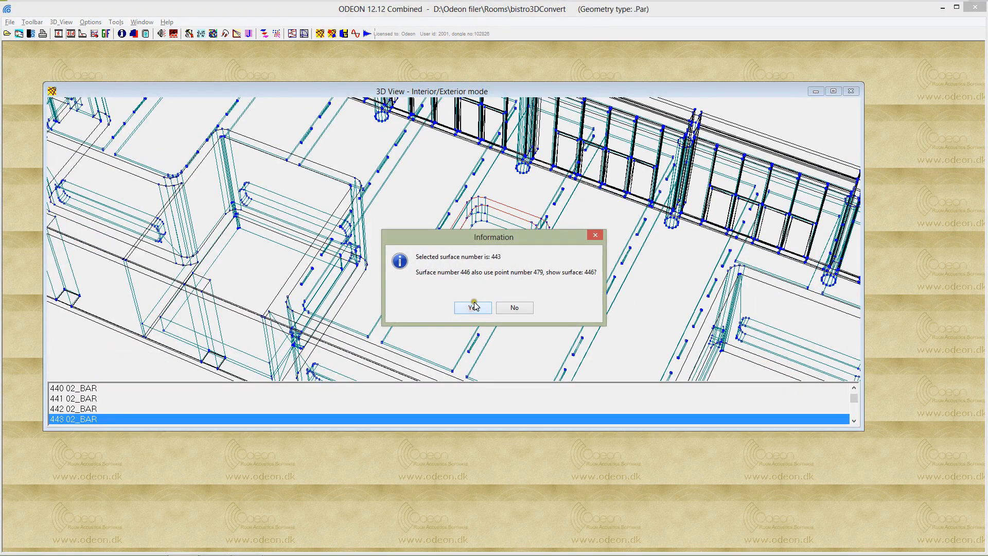
left_click(473, 307)
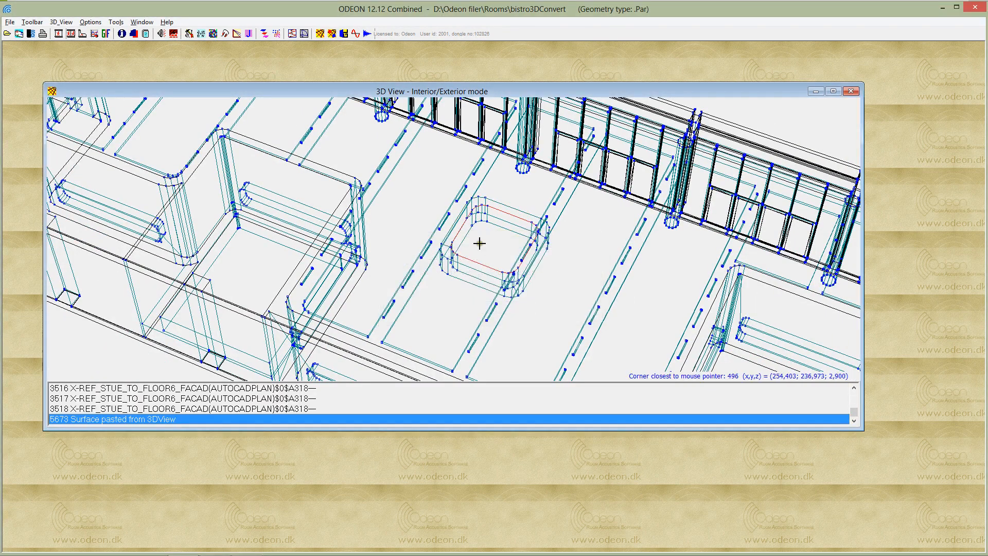
mouse_move(547, 238)
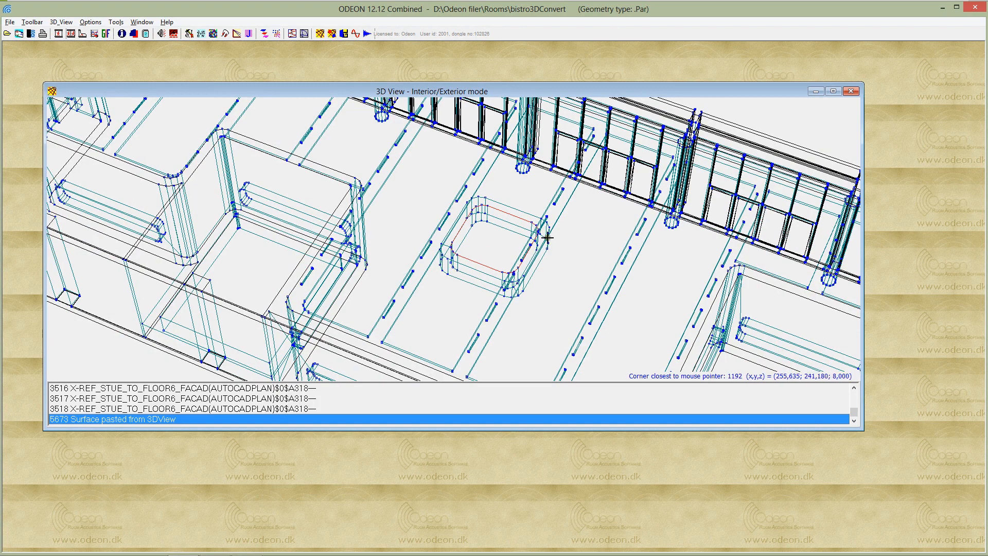
mouse_move(476, 231)
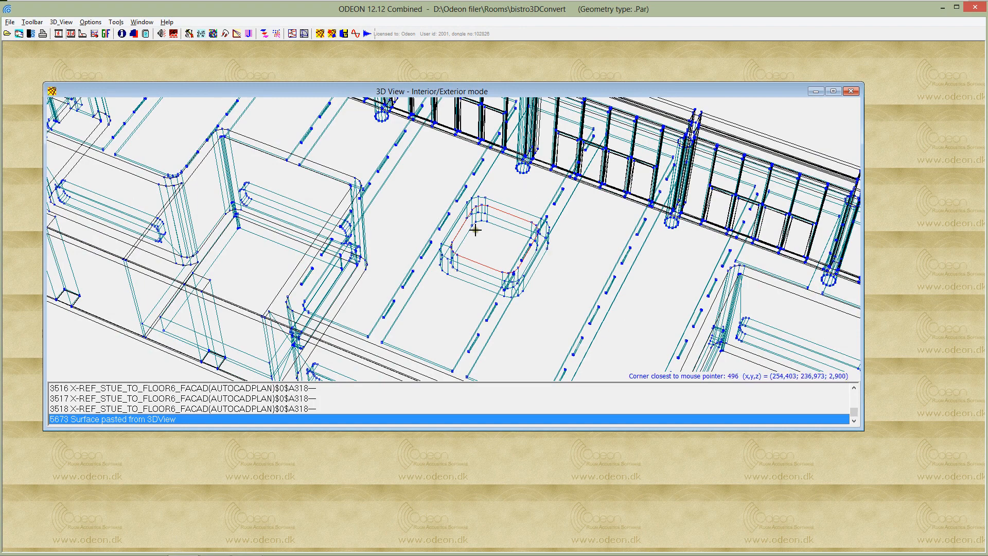
mouse_move(471, 323)
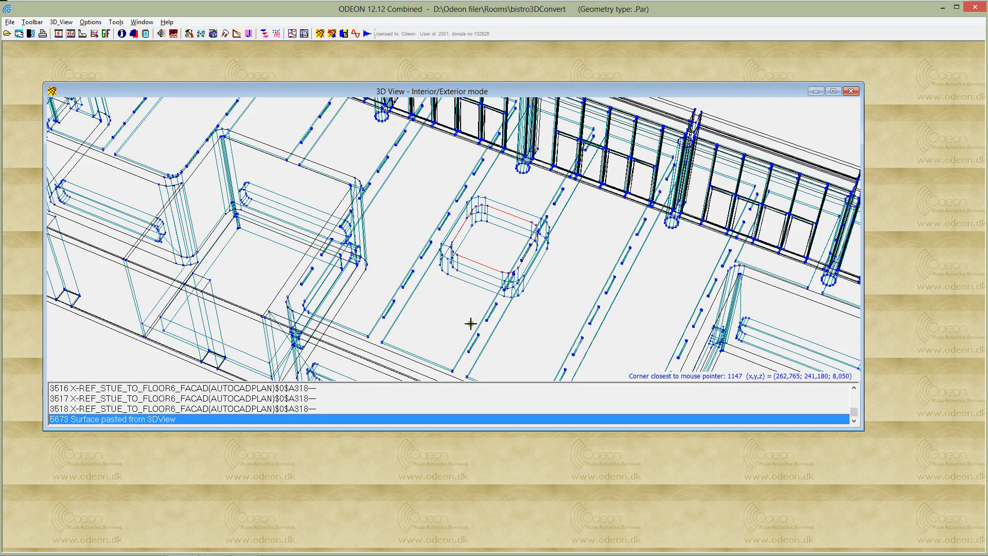
mouse_move(517, 274)
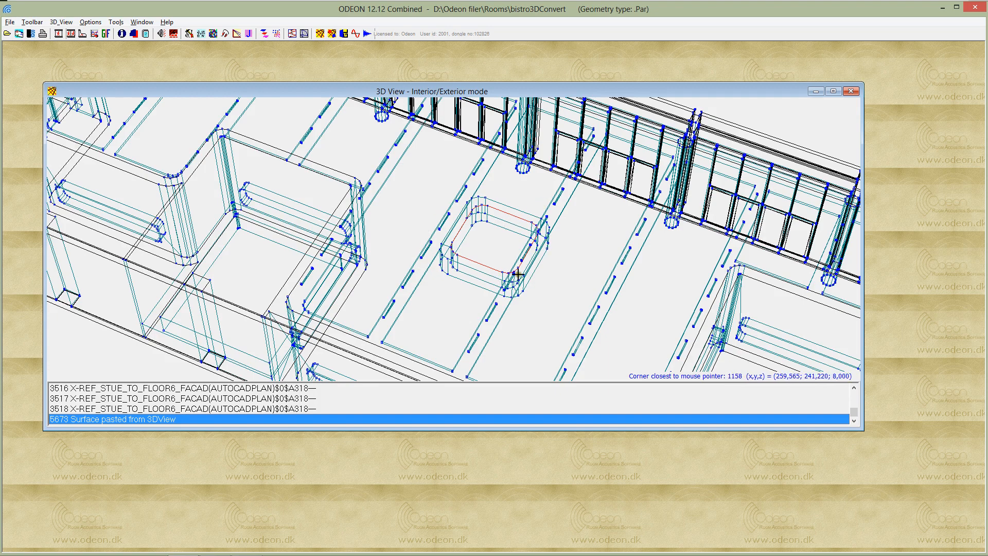
mouse_move(445, 180)
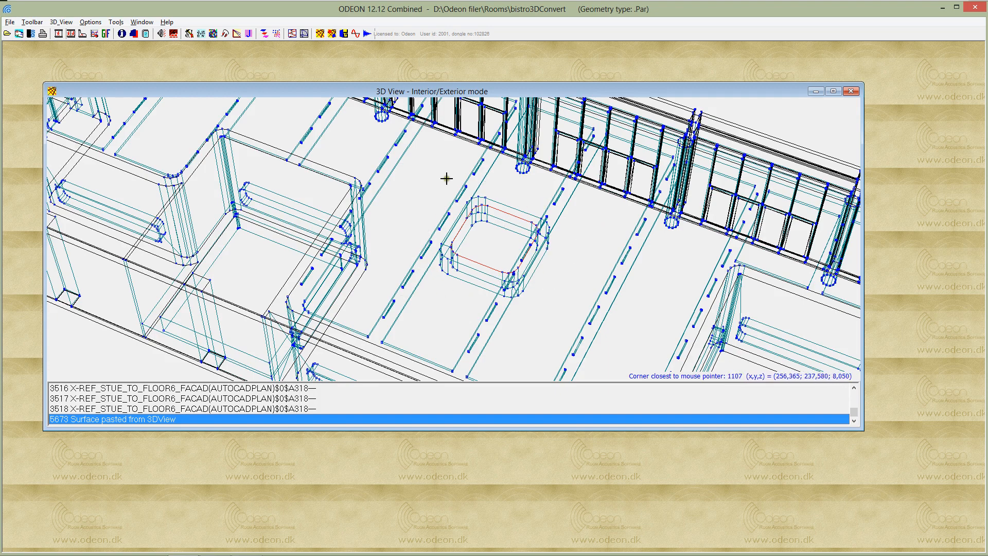
mouse_move(381, 162)
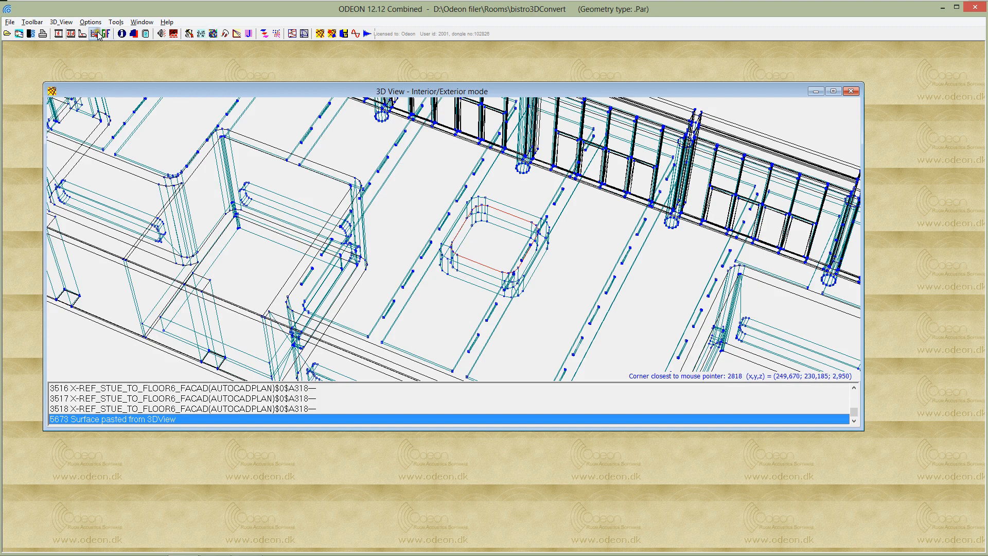
mouse_move(98, 34)
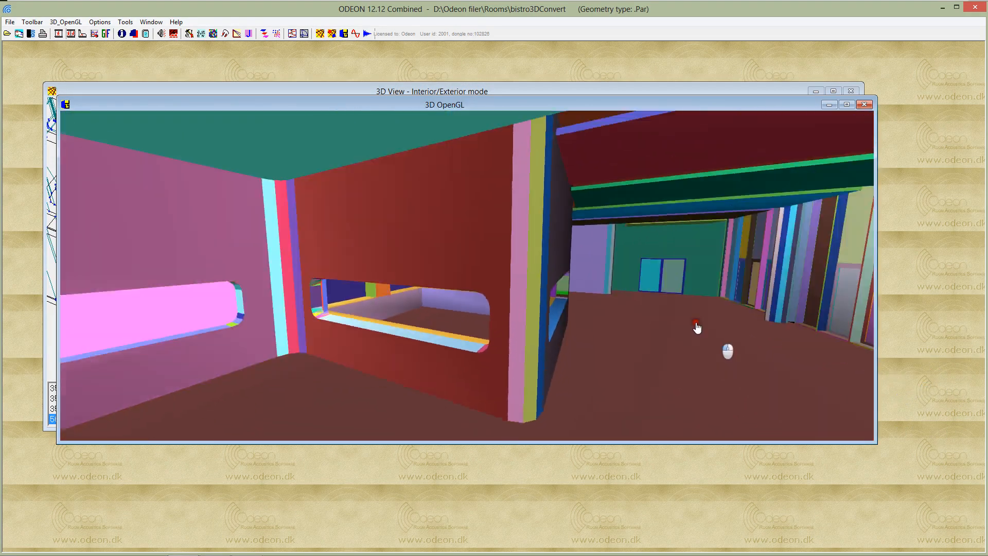
Step: Move through the OpenGL-rendered bistro toward the bar with its closed top
left_click_drag(697, 327, 495, 237)
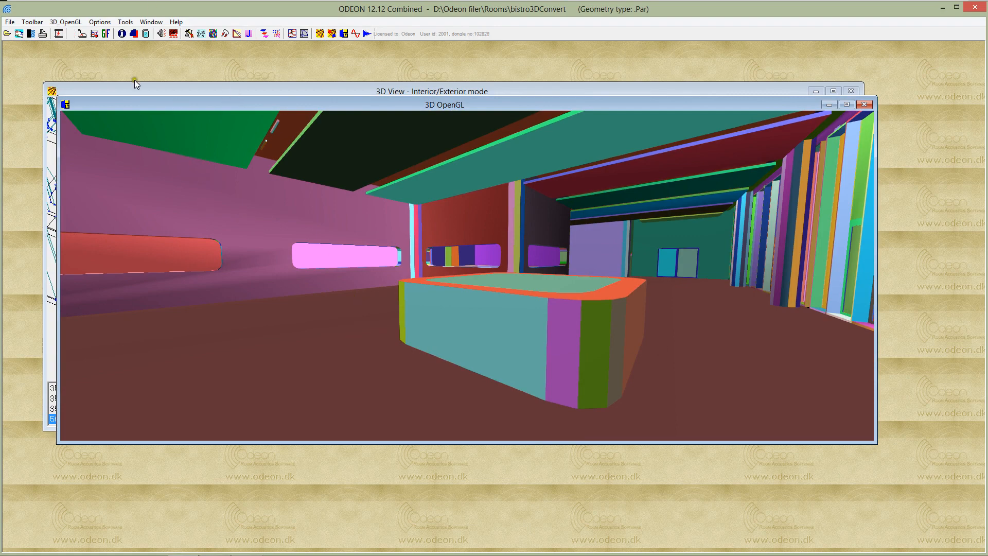
mouse_move(263, 543)
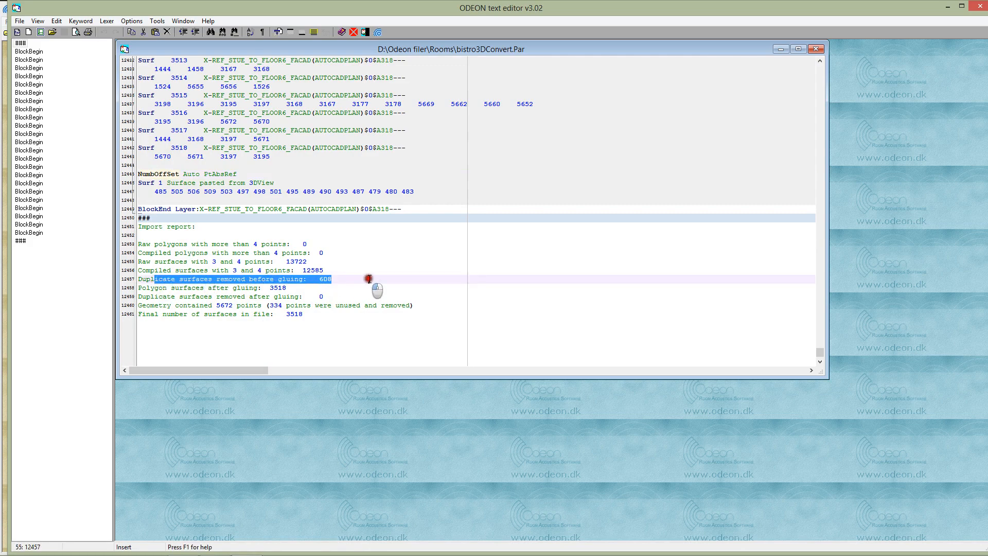
mouse_move(324, 288)
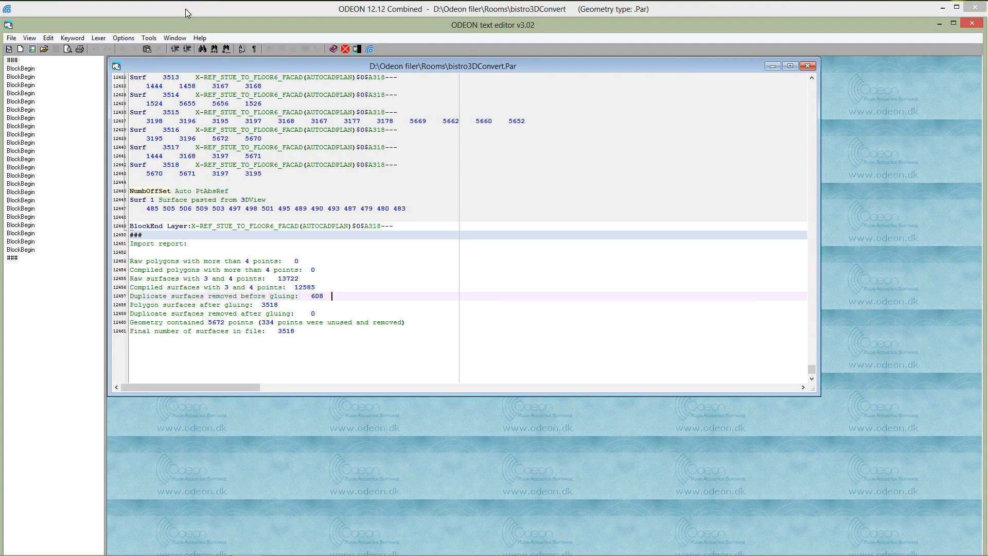
mouse_move(432, 210)
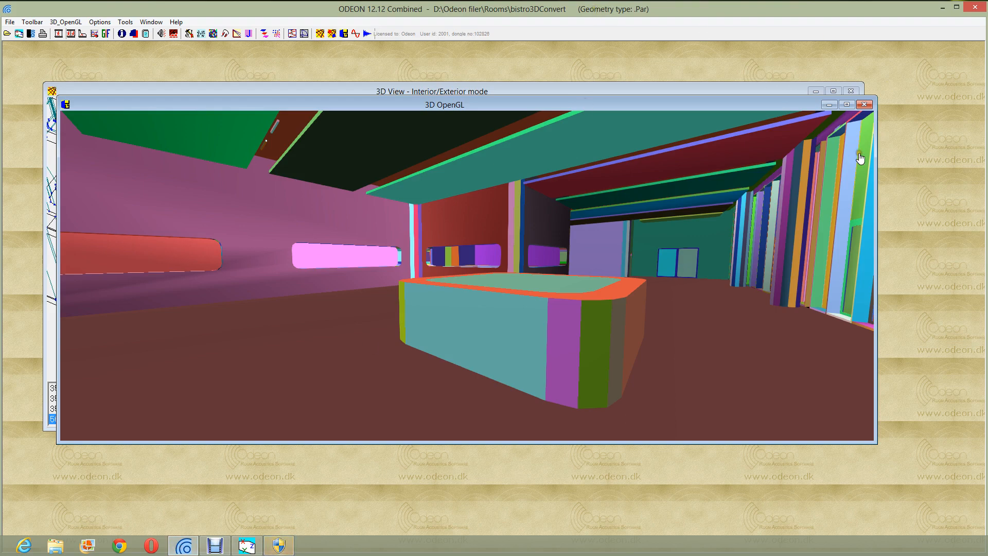
mouse_move(730, 134)
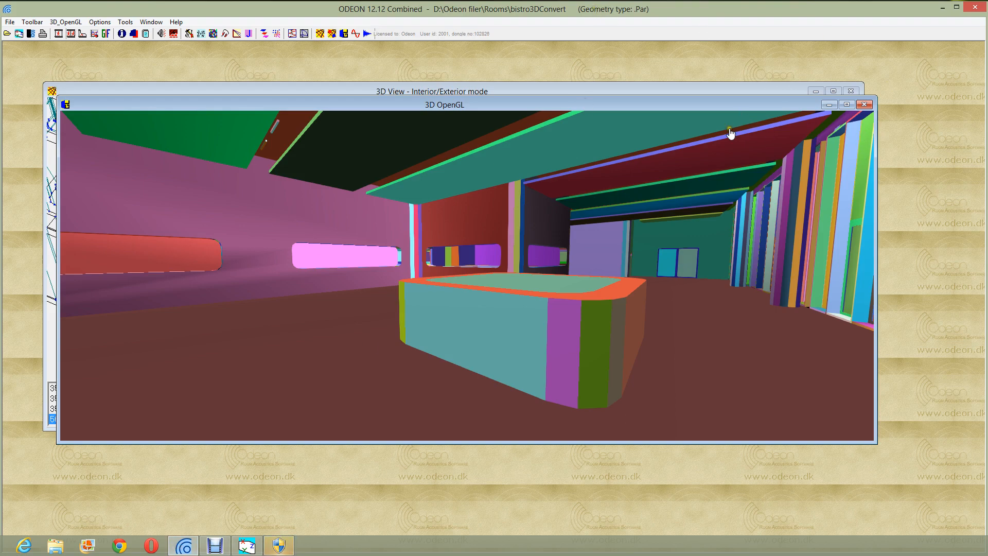